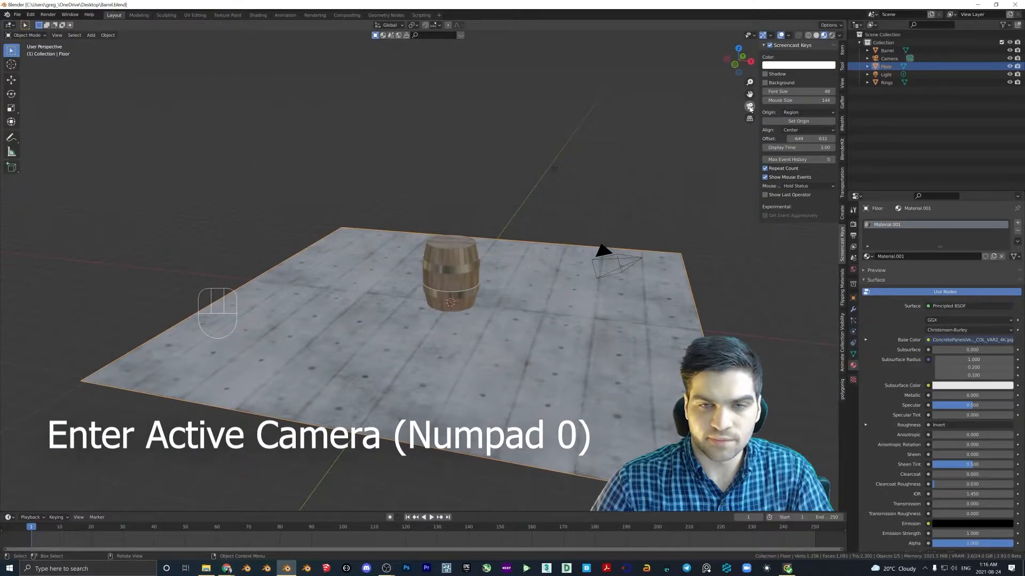
- Lock the camera to the view and shift it so the barrel sits centred in a 1500x1500 frame
{"action": "key", "text": "KP_0"}
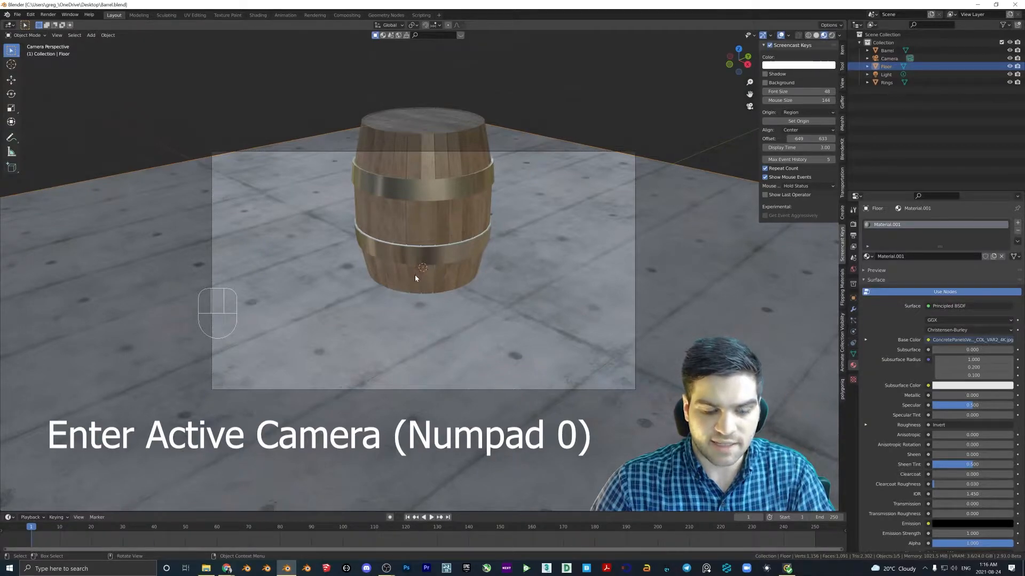
{"action": "key", "text": "n"}
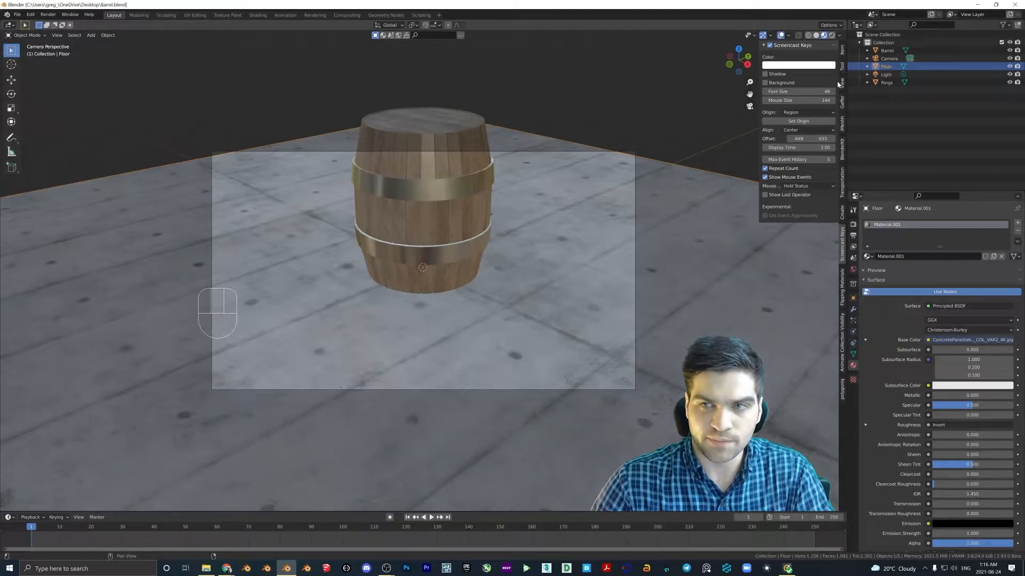
{"action": "key", "text": "n"}
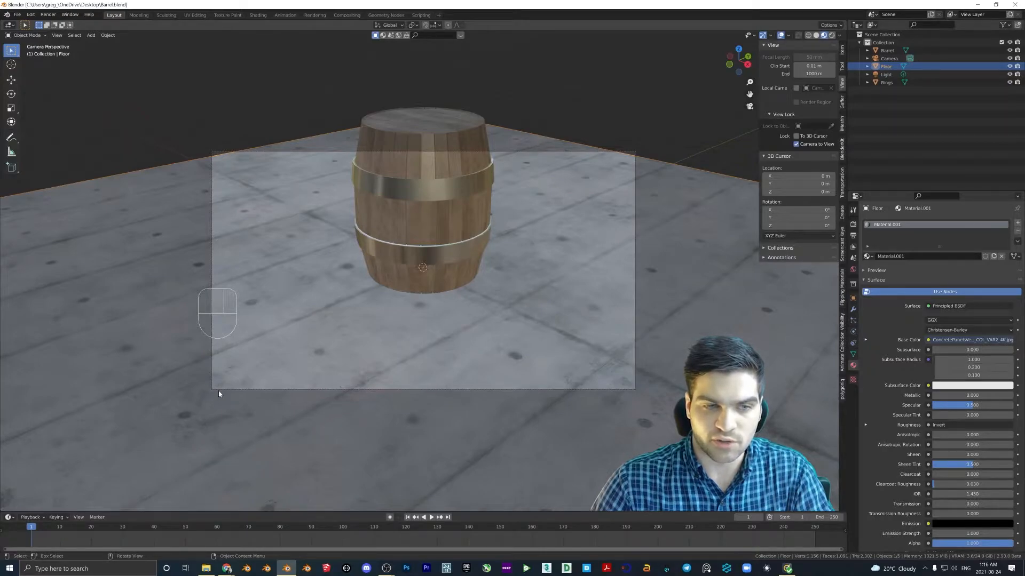
{"action": "mouse_move", "coordinate": [302, 242]}
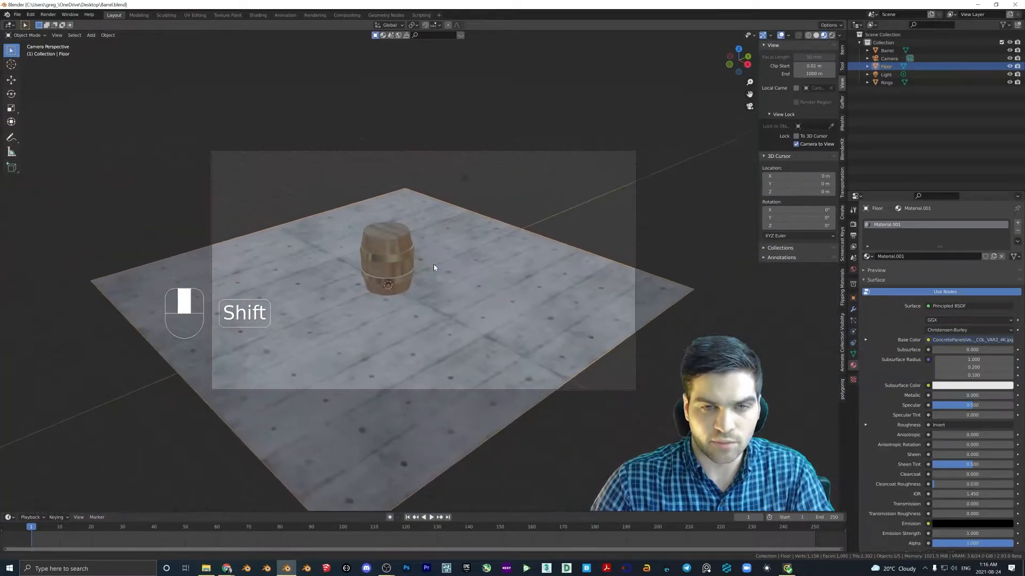
{"action": "left_click_drag", "start_coordinate": [434, 267], "coordinate": [636, 272]}
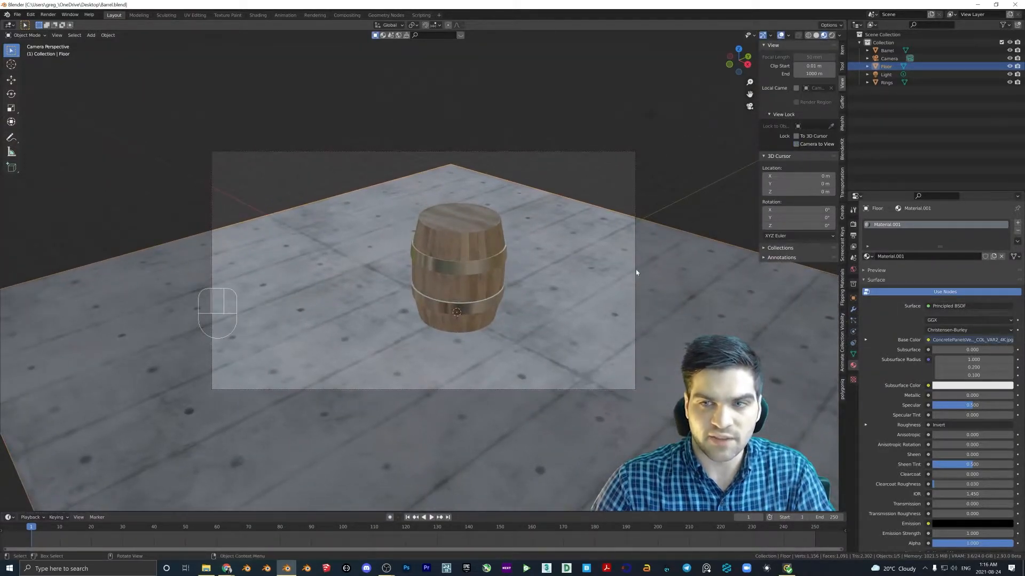
{"action": "key", "text": "KP_0"}
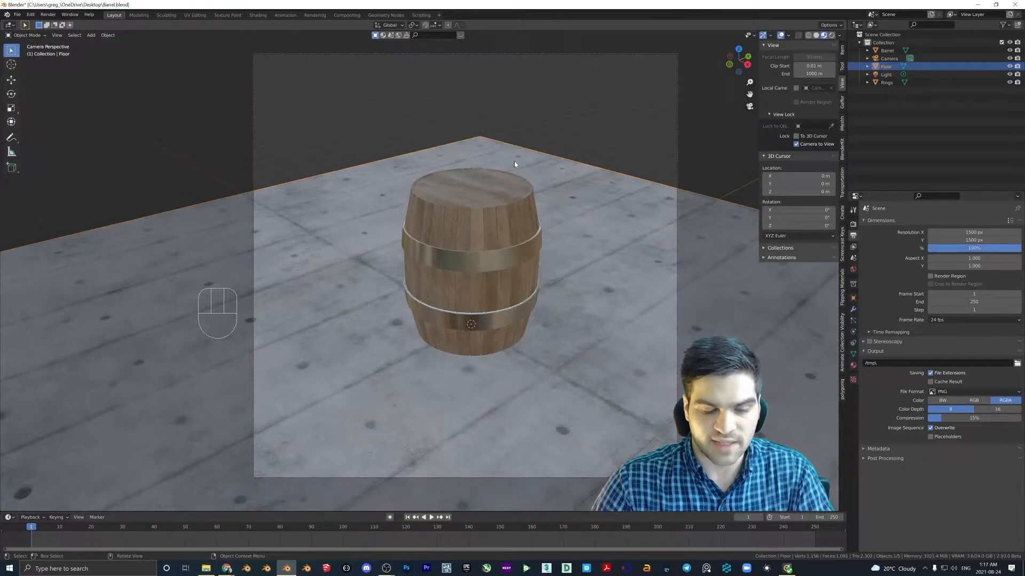
- In edge select, grab the floor's far edge and push it outward along X past the shot
{"action": "key", "text": "Tab"}
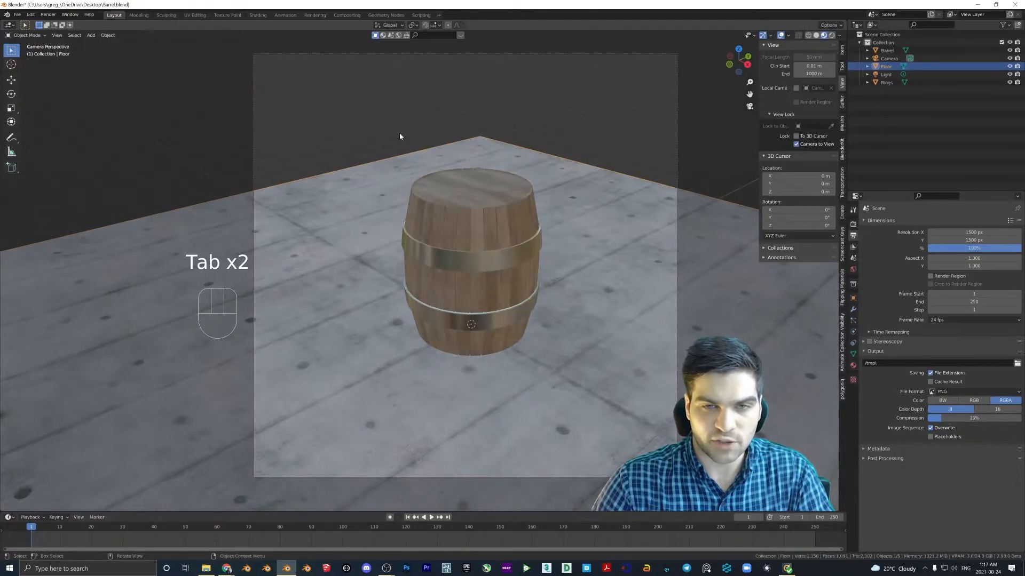
{"action": "key", "text": "Tab"}
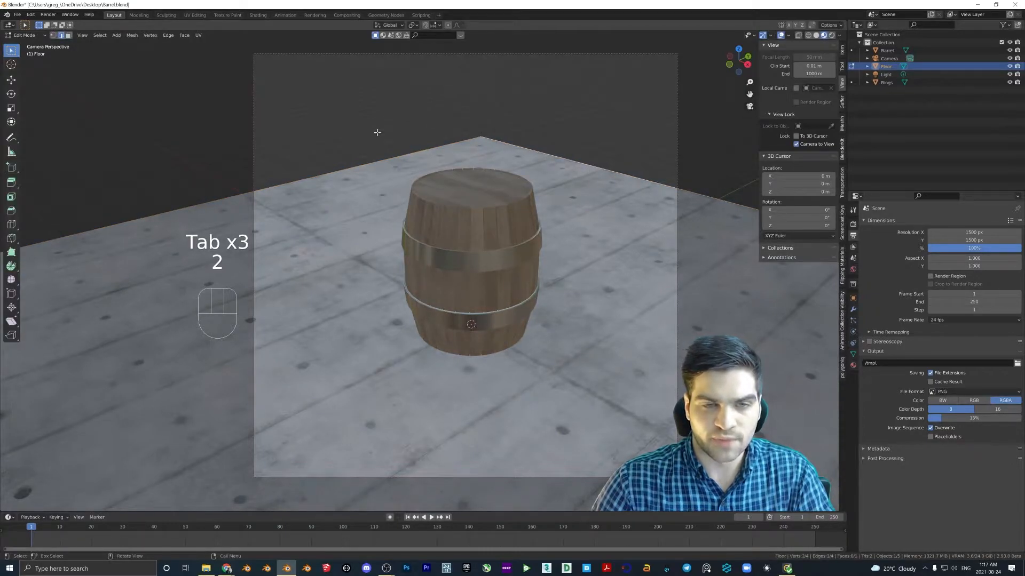
{"action": "key", "text": "g"}
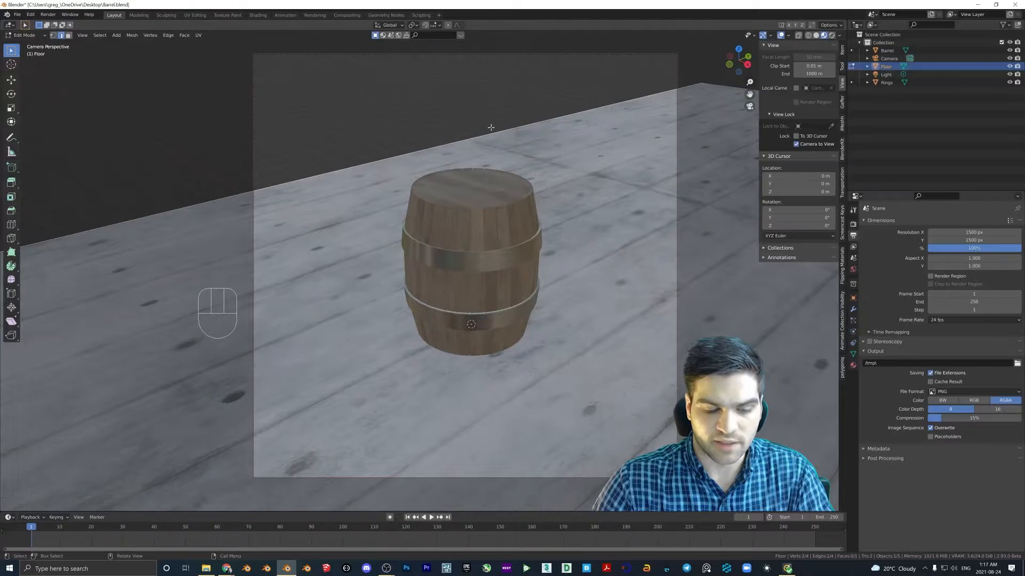
{"action": "key", "text": "g"}
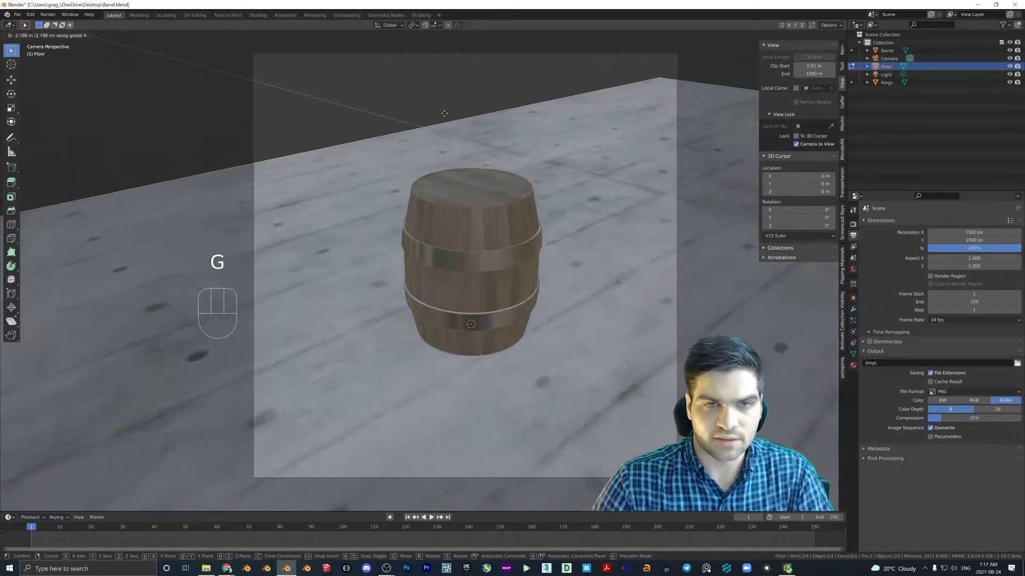
{"action": "mouse_move", "coordinate": [212, 84]}
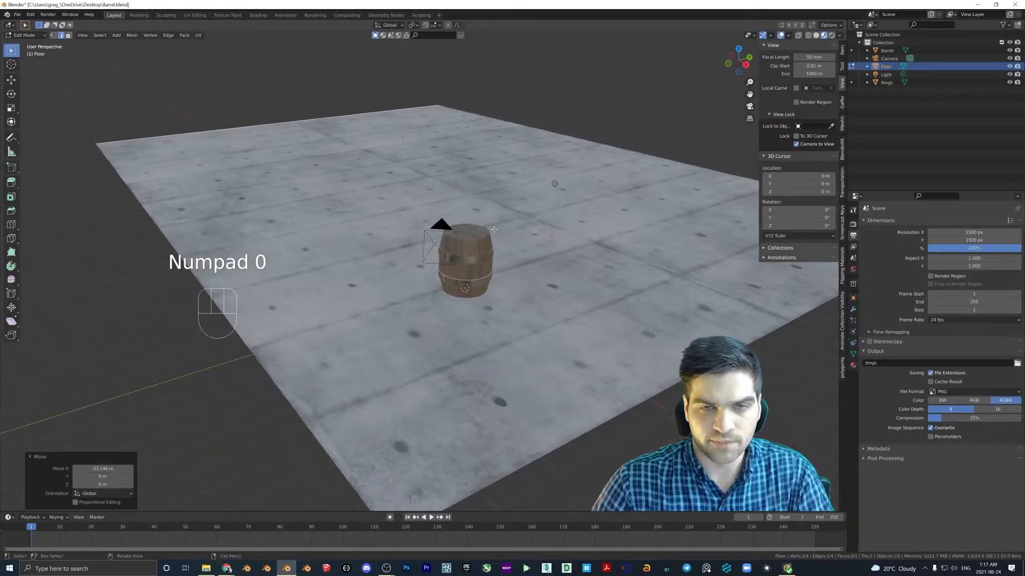
- Apply All Transforms to the enlarged floor so its scale reads 1 in the Item panel
{"action": "key", "text": "Tab"}
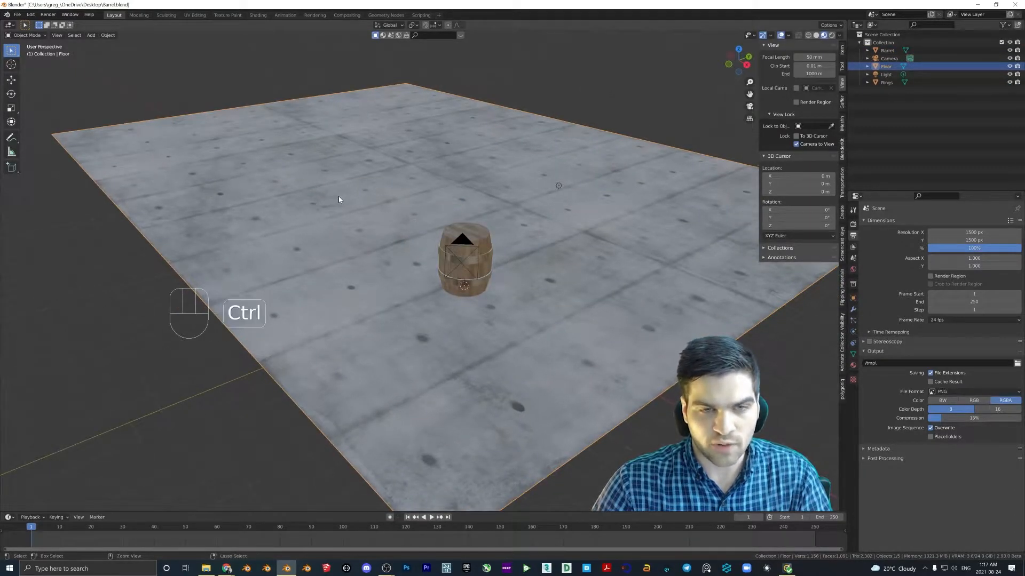
{"action": "key", "text": "ctrl+a"}
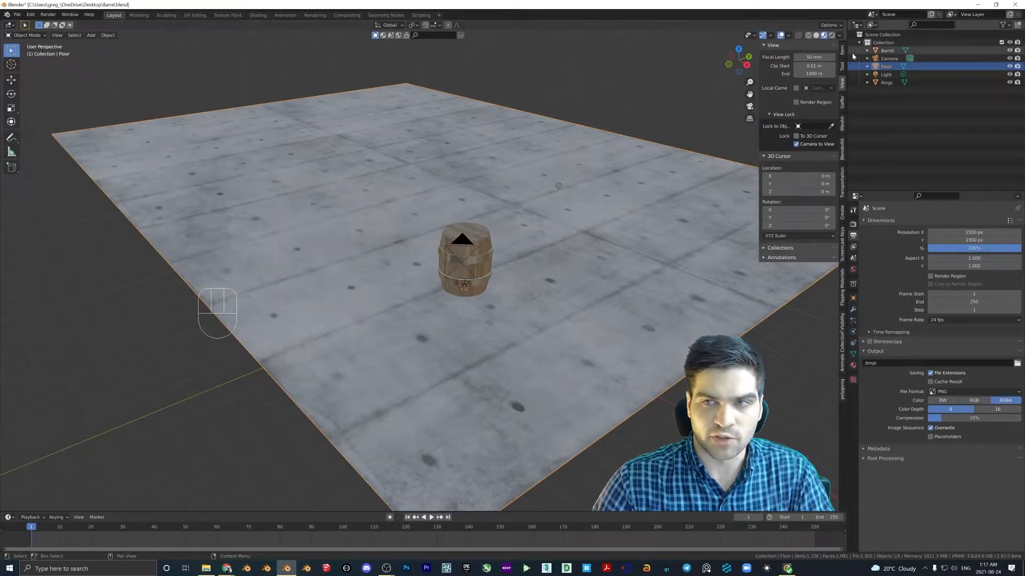
{"action": "left_click", "coordinate": [842, 58]}
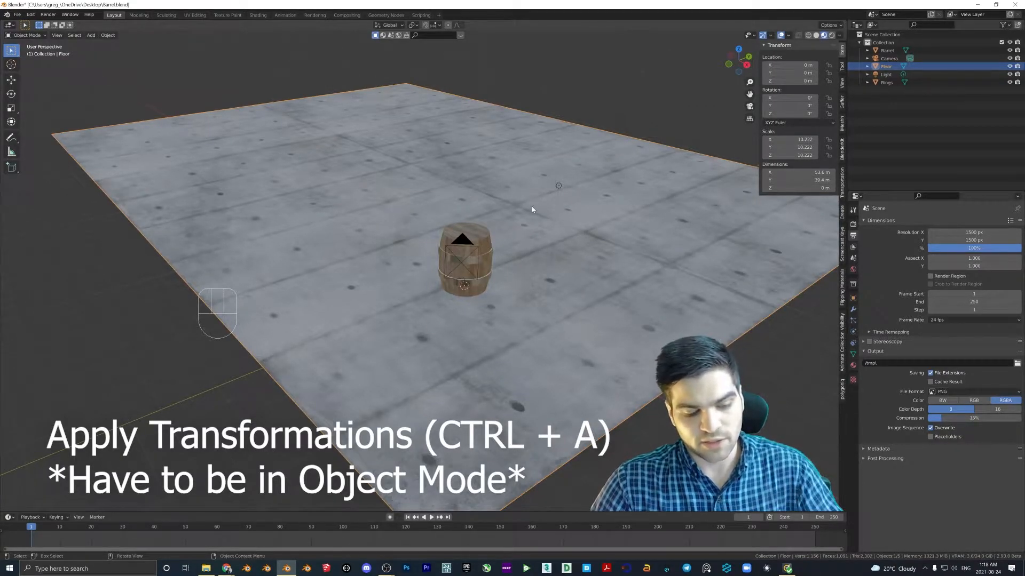
{"action": "key", "text": "ctrl+a"}
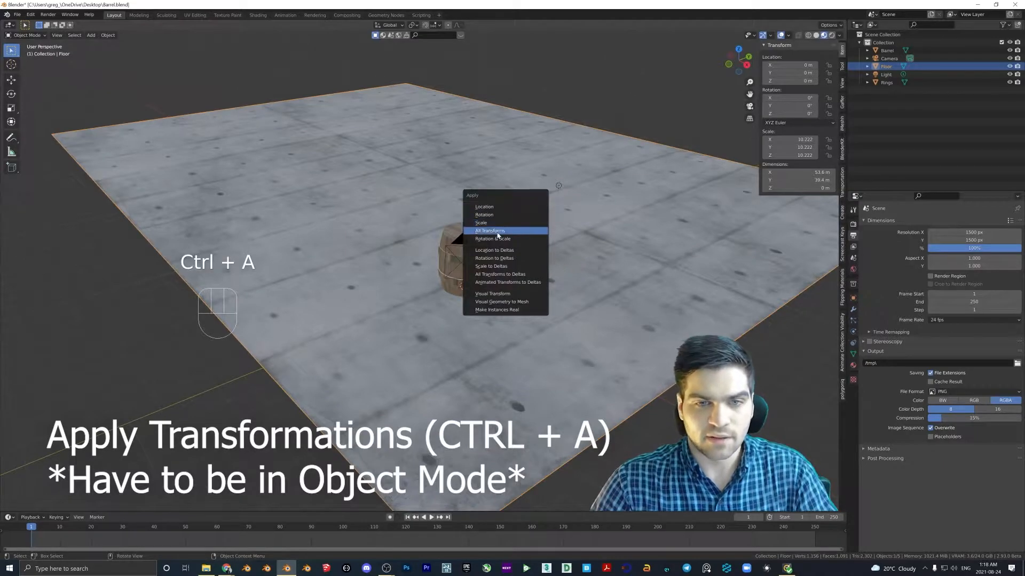
{"action": "left_click", "coordinate": [489, 230]}
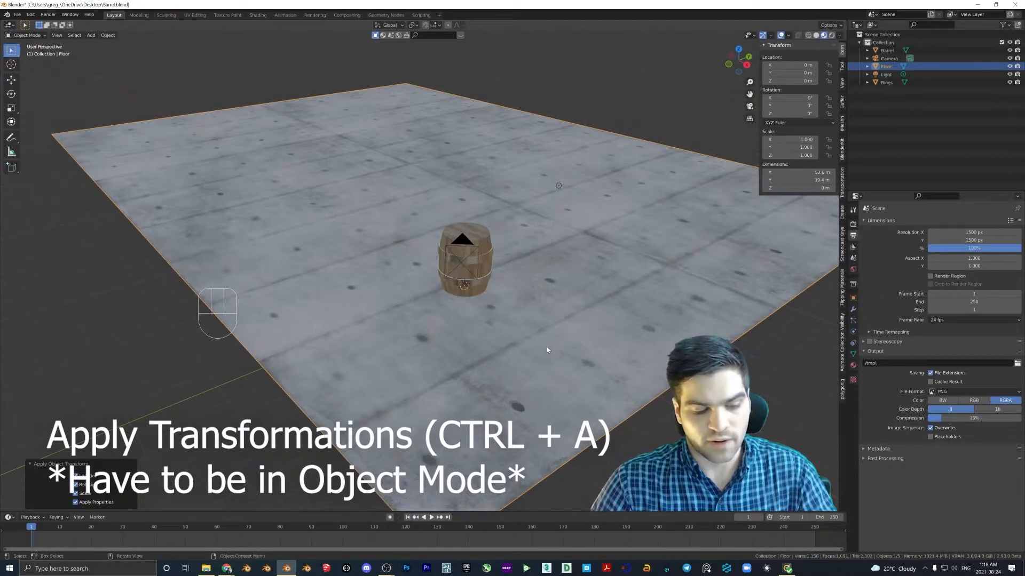
- Return the floor to Edit Mode with face selection active
{"action": "key", "text": "Tab"}
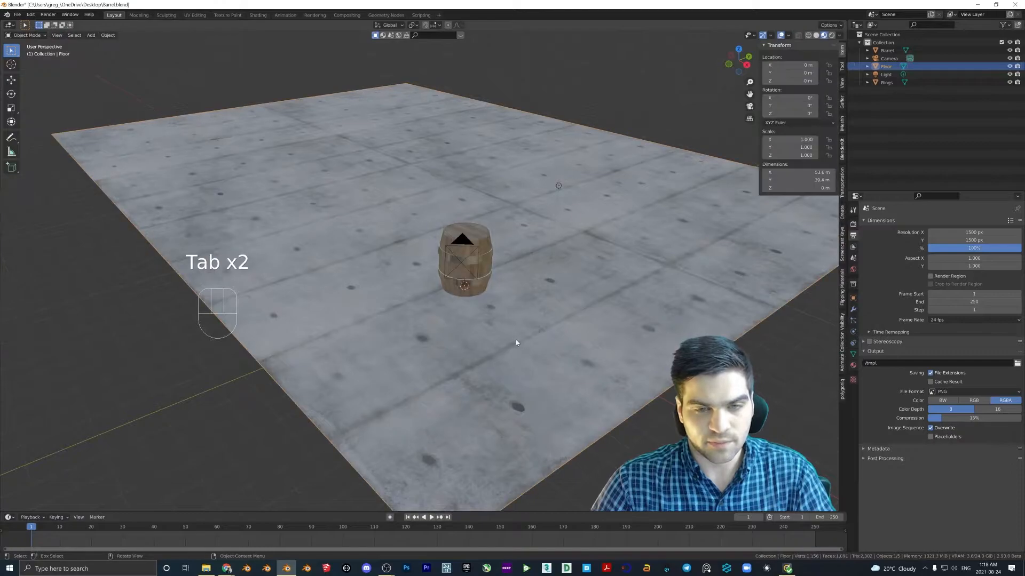
{"action": "key", "text": "Tab"}
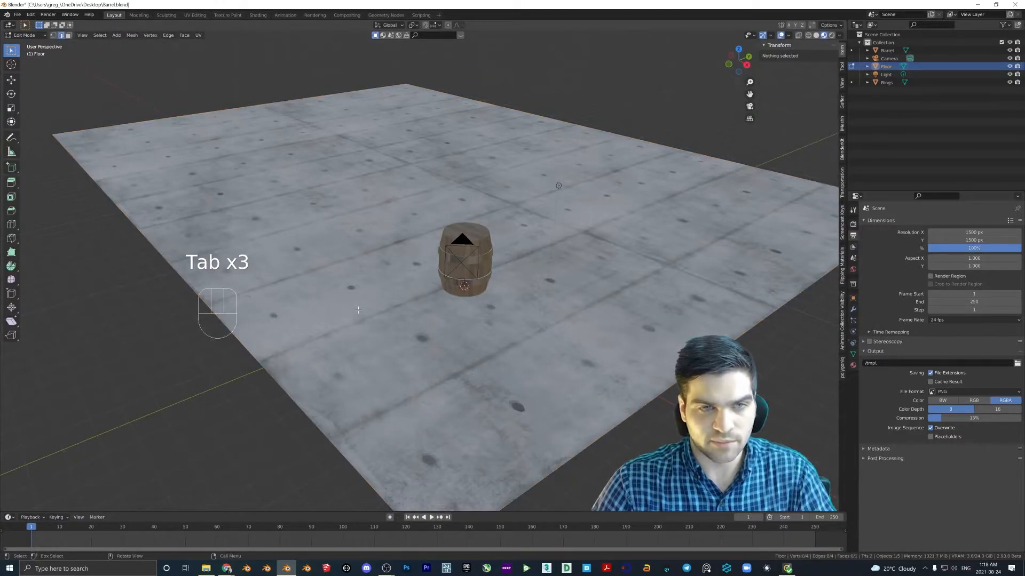
{"action": "key", "text": "Tab"}
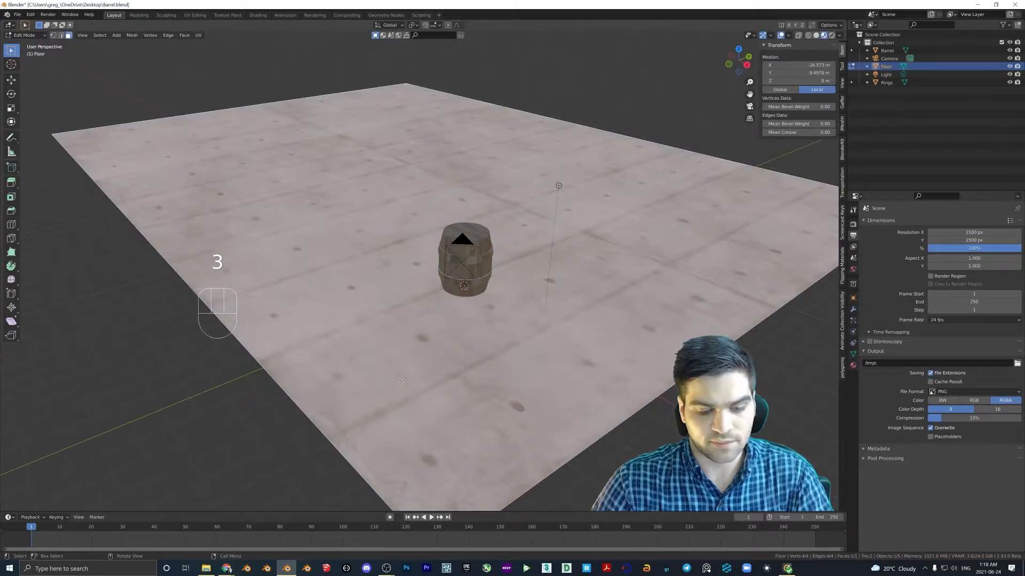
- Unwrap the floor with Cube Projection and check the tiling concrete in the Shading workspace
{"action": "key", "text": "u"}
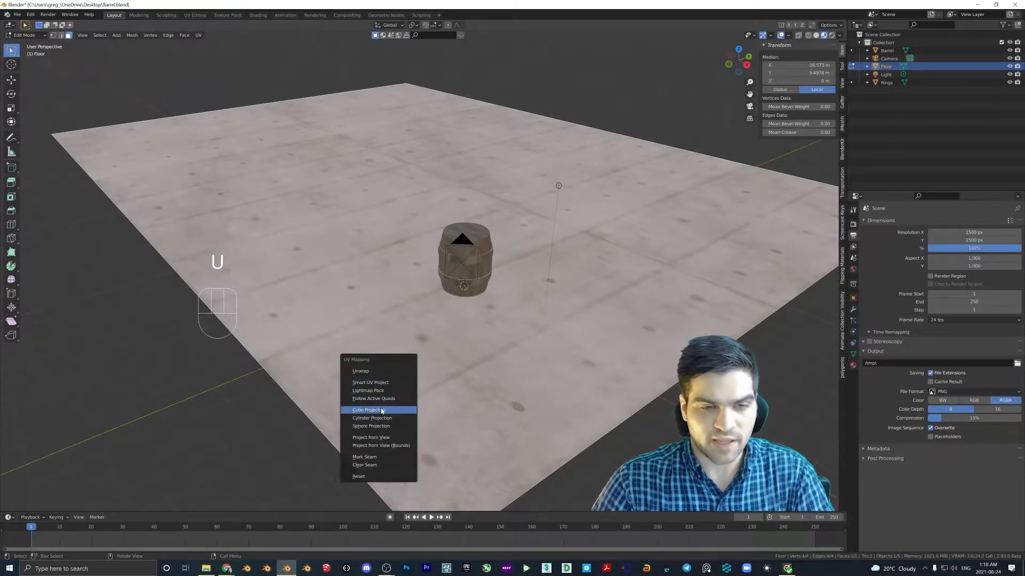
{"action": "left_click", "coordinate": [369, 410]}
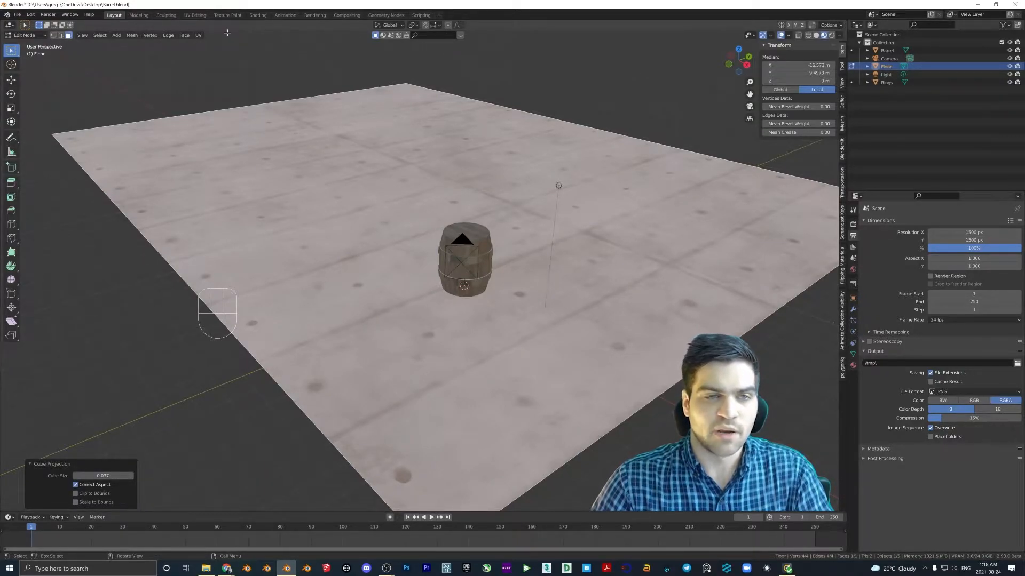
{"action": "left_click", "coordinate": [257, 14]}
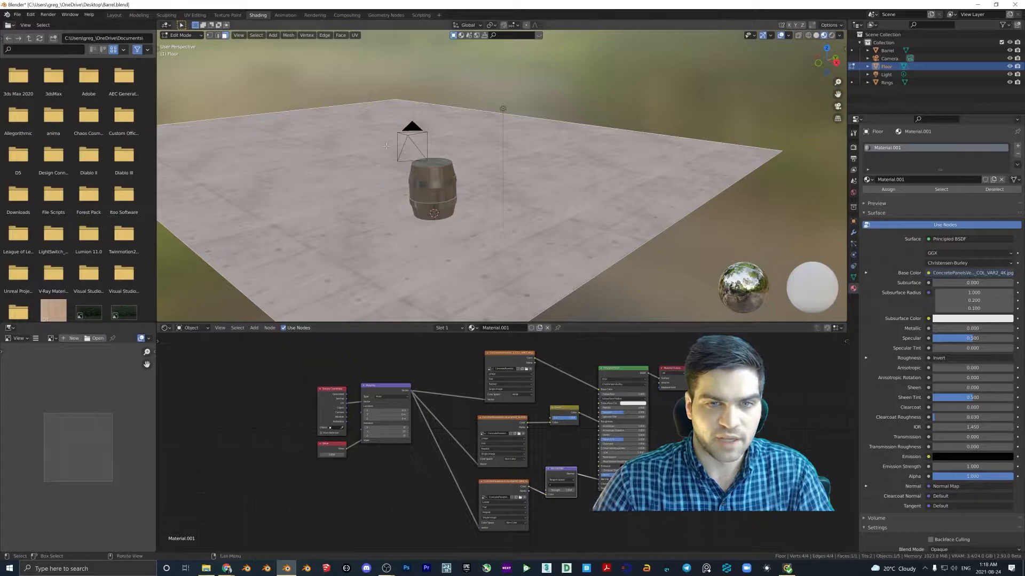
{"action": "left_click", "coordinate": [113, 14]}
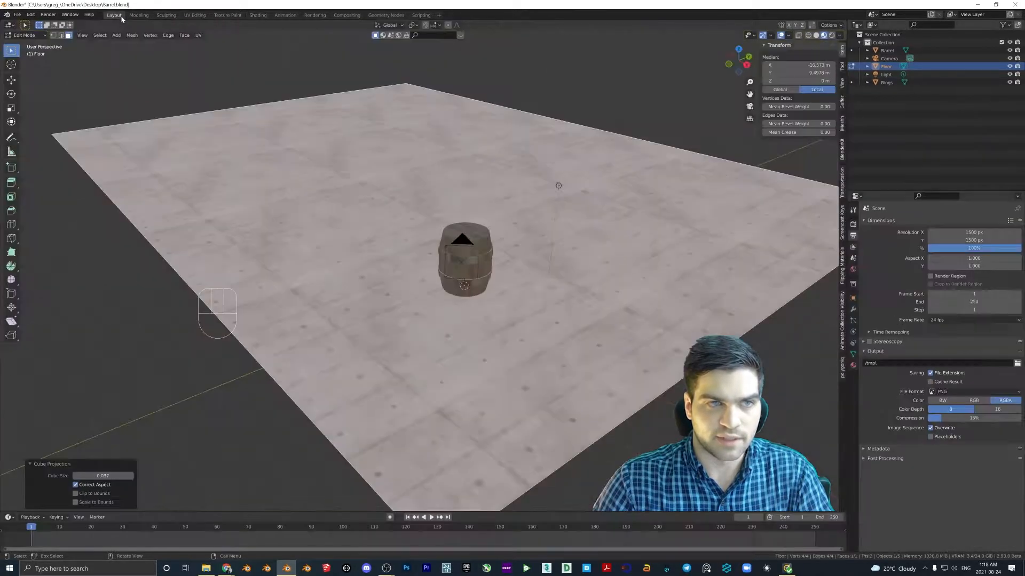
- From the camera view, extend the floor vertices along Y to fill the frame and save the blend file
{"action": "key", "text": "Numpad0"}
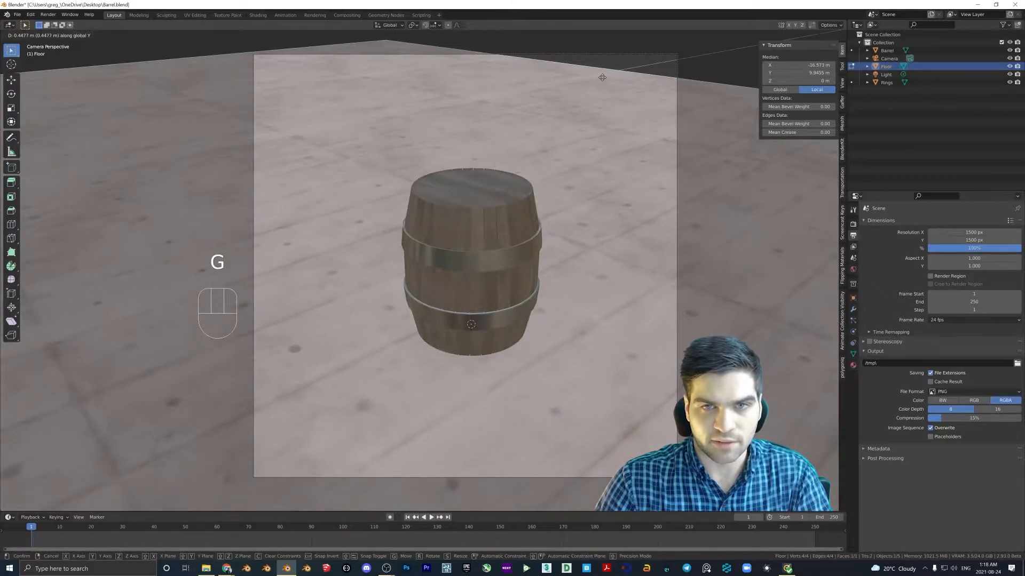
{"action": "type", "text": "2"}
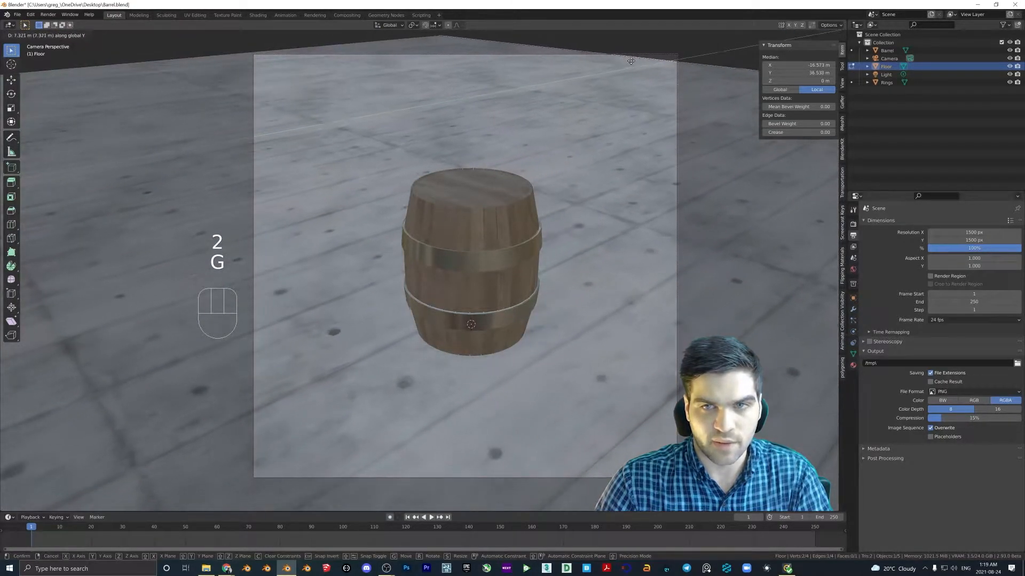
{"action": "key", "text": "Tab"}
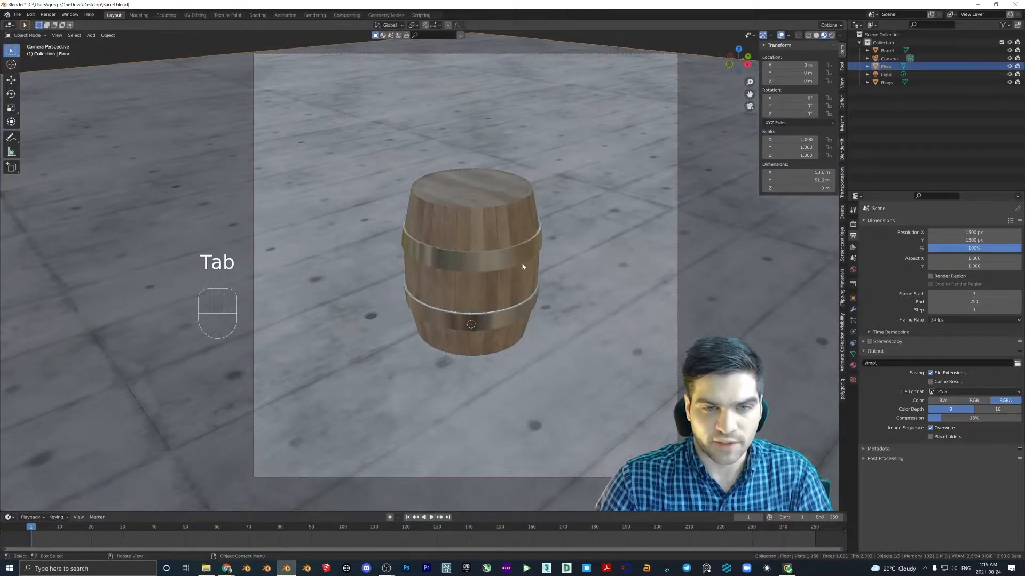
{"action": "key", "text": "ctrl+s"}
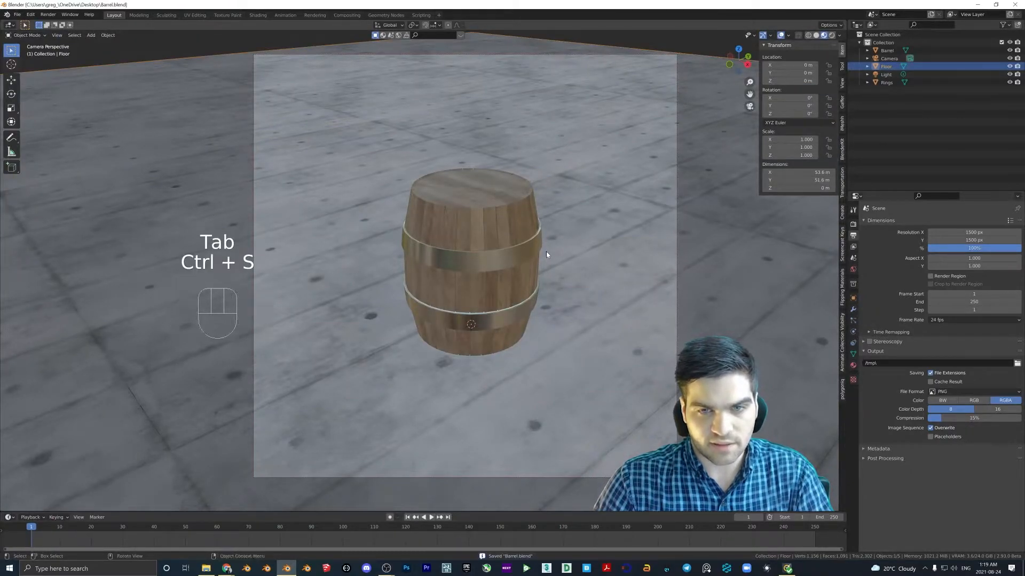
{"action": "key", "text": "ctrl+s"}
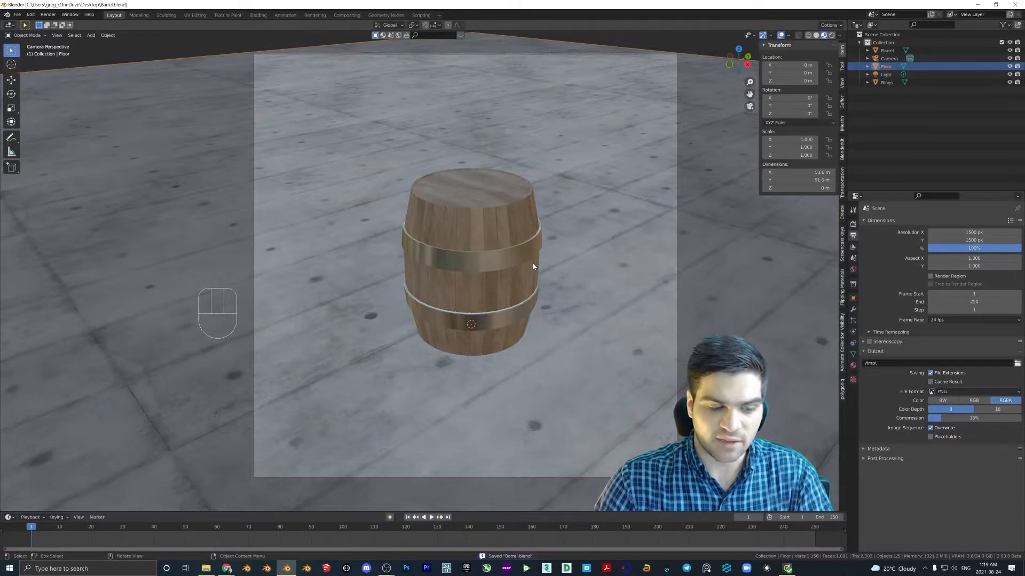
- Switch the viewport to Rendered shading and set the render engine to Cycles
{"action": "key", "text": "z"}
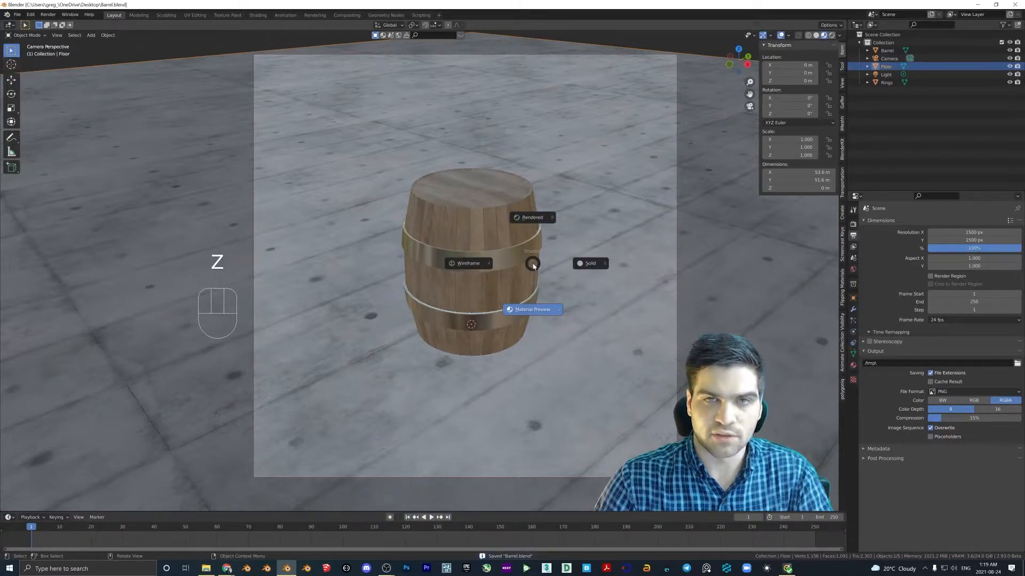
{"action": "mouse_move", "coordinate": [532, 216]}
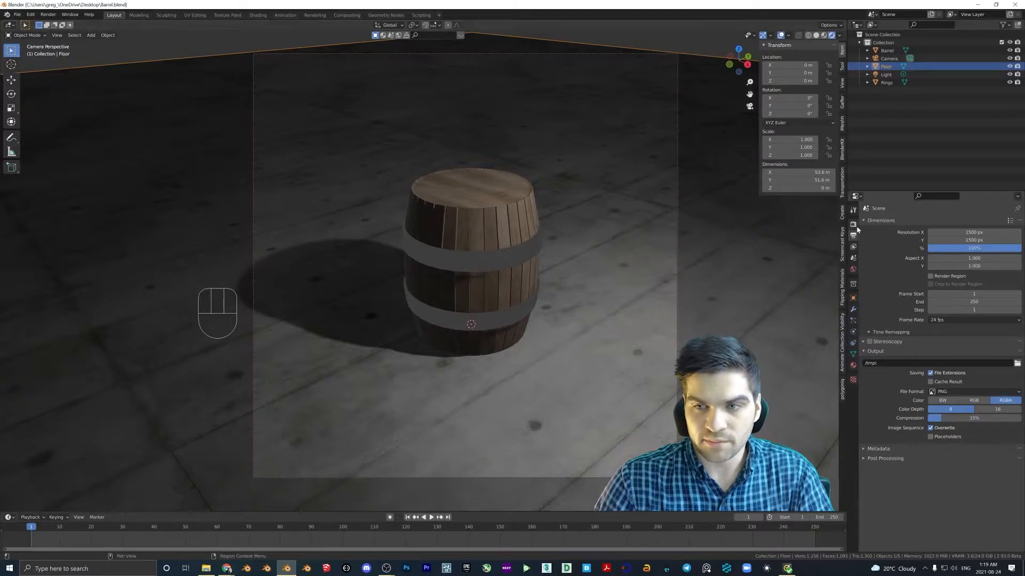
{"action": "left_click", "coordinate": [852, 223]}
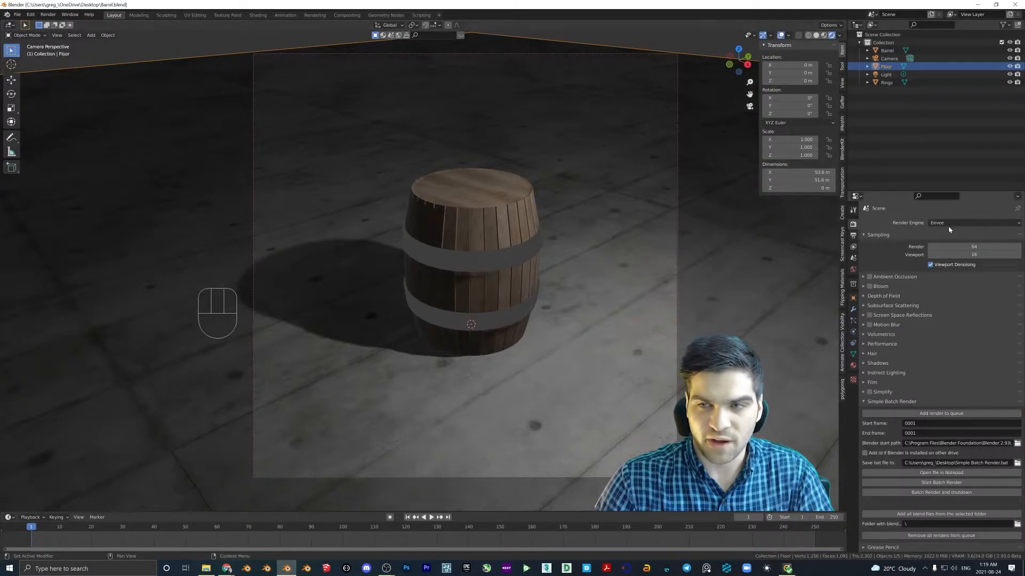
{"action": "left_click", "coordinate": [972, 223]}
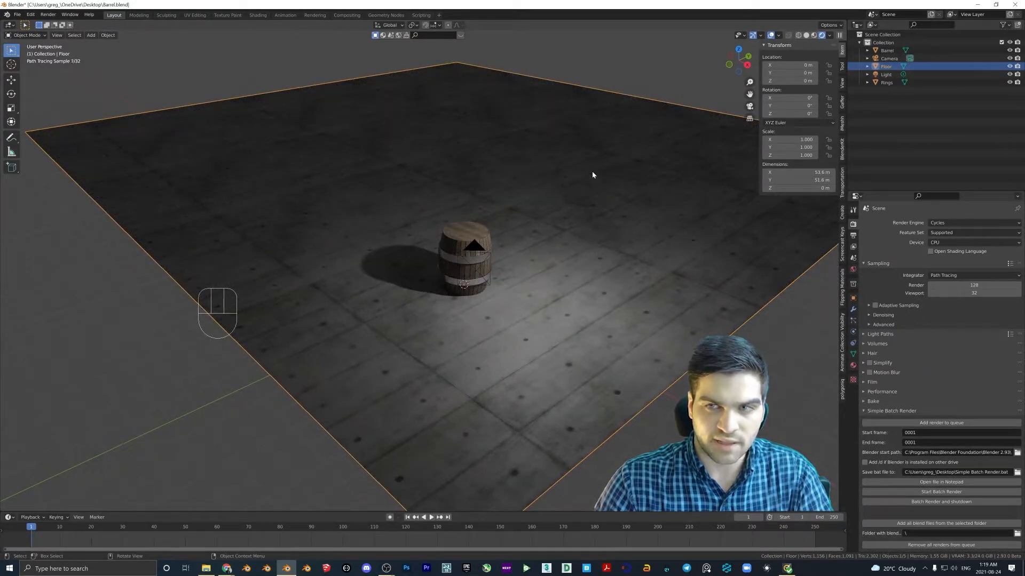
- Make a linked duplicate of the light with Alt+D and drop it at a new spot
{"action": "left_click", "coordinate": [886, 74]}
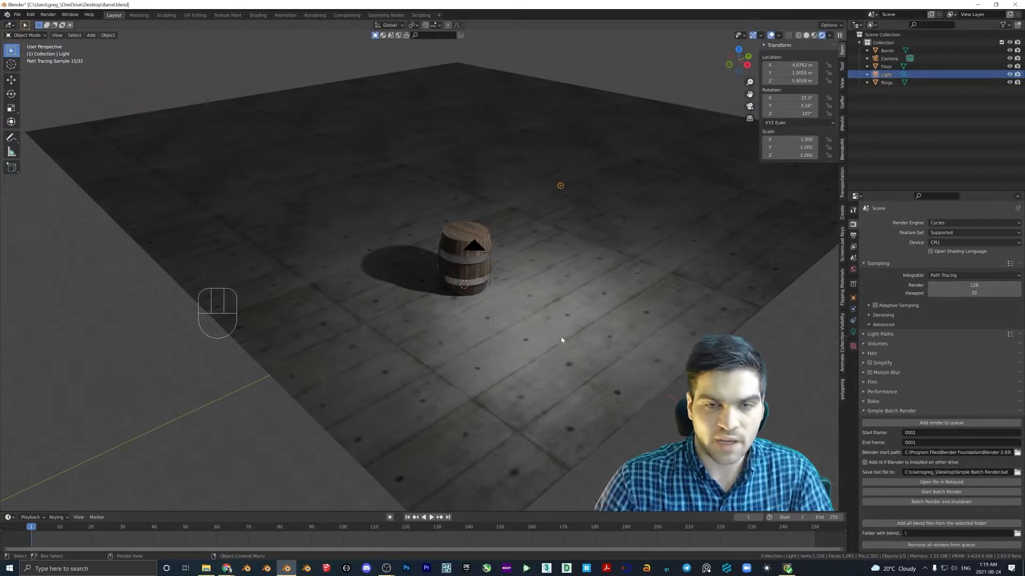
{"action": "key", "text": "alt"}
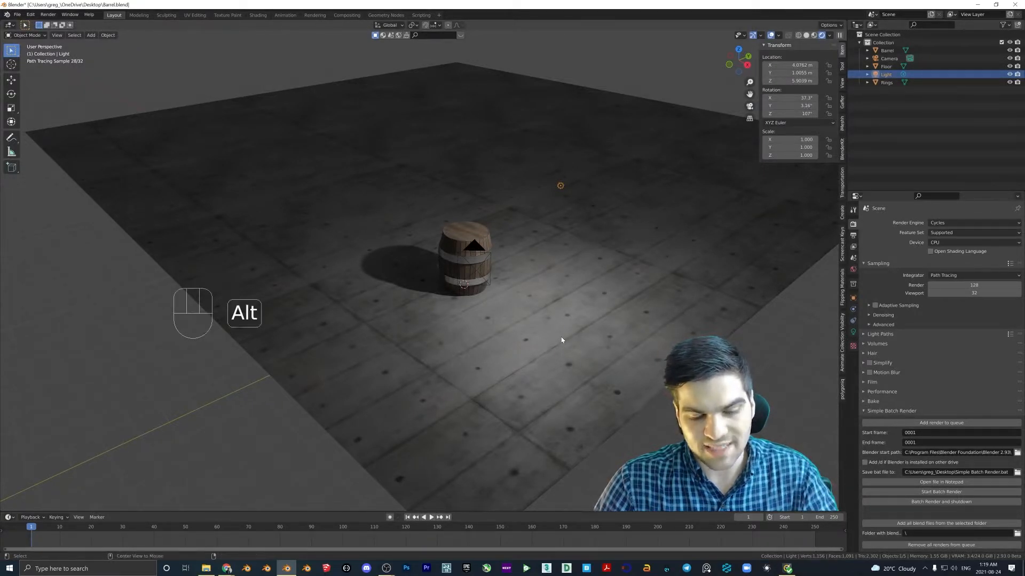
{"action": "key", "text": "alt+d"}
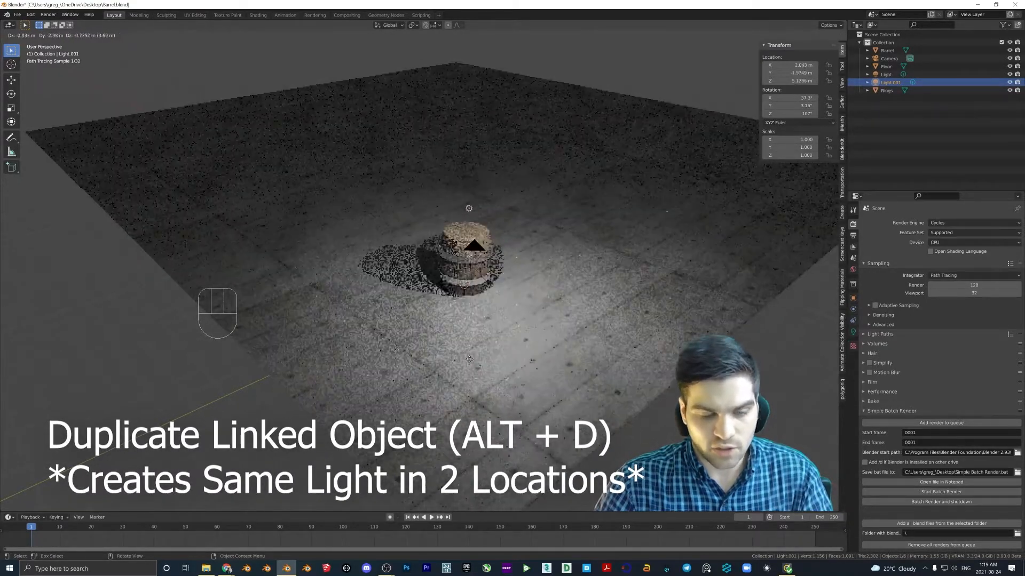
{"action": "key", "text": "alt+d"}
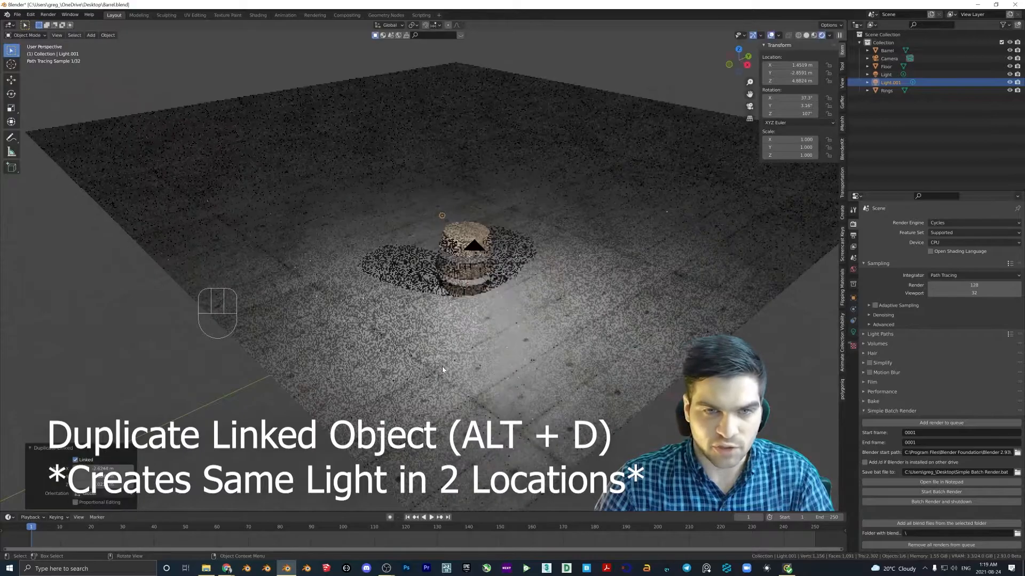
- Undo a test colour change on the linked lights and move the second light along Y to the barrel's other side
{"action": "key", "text": "g"}
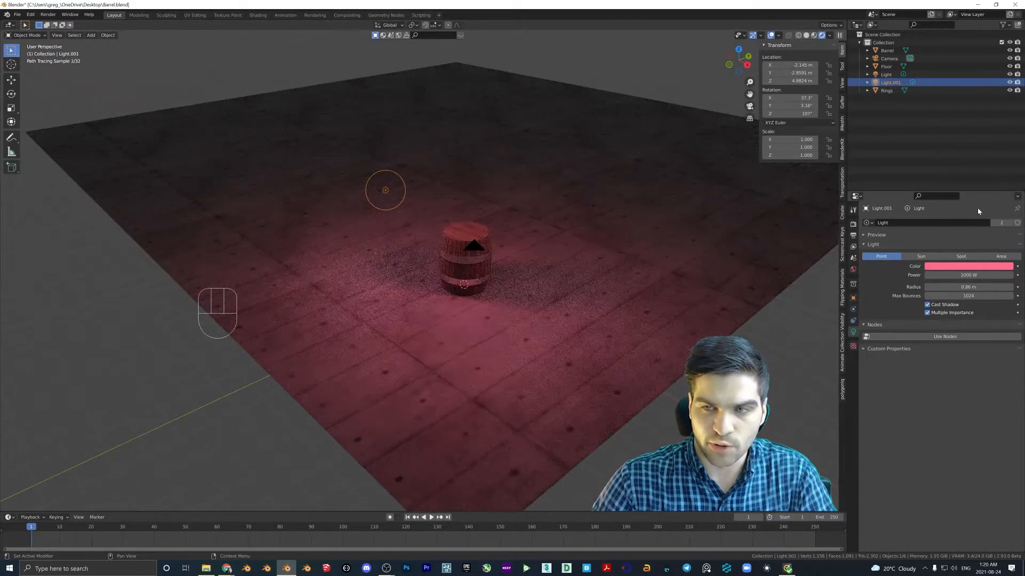
{"action": "key", "text": "ctrl+z"}
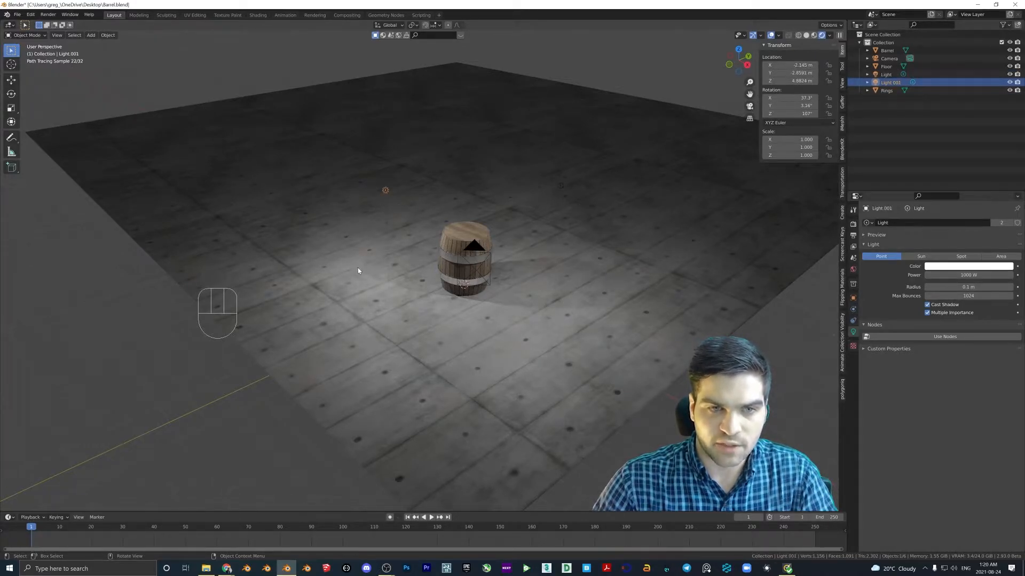
{"action": "key", "text": "g"}
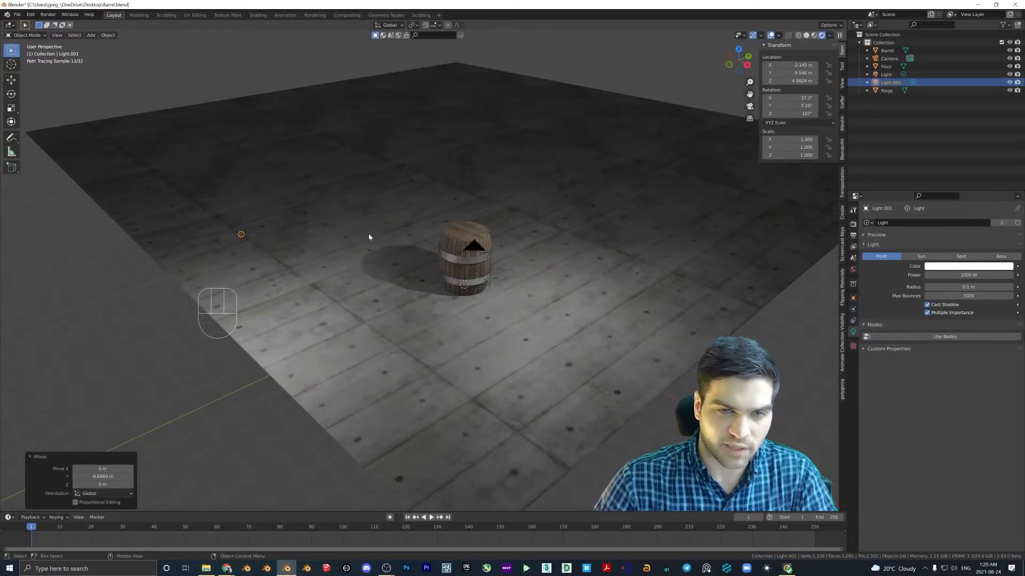
{"action": "key", "text": "KP_0"}
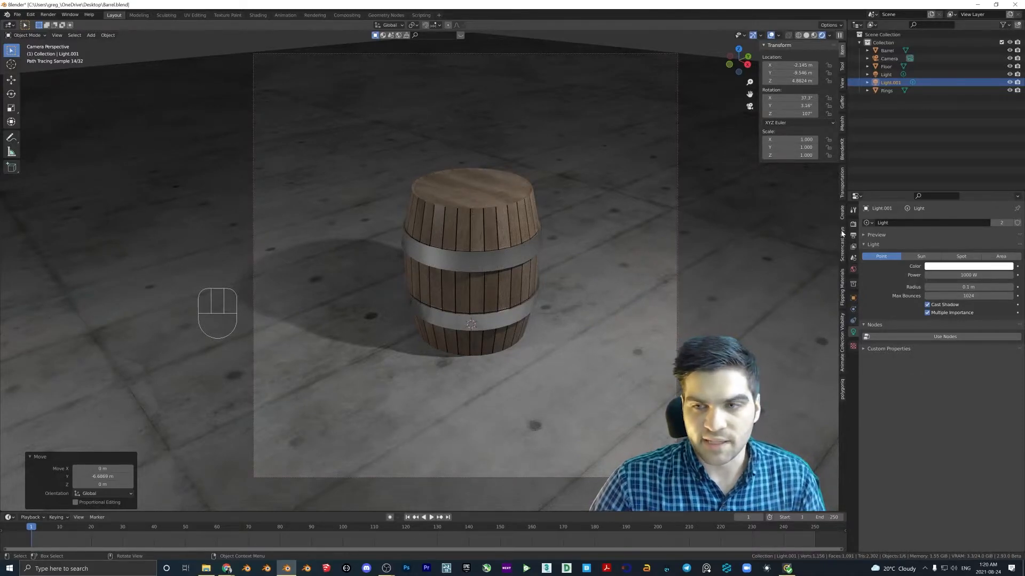
{"action": "mouse_move", "coordinate": [852, 225]}
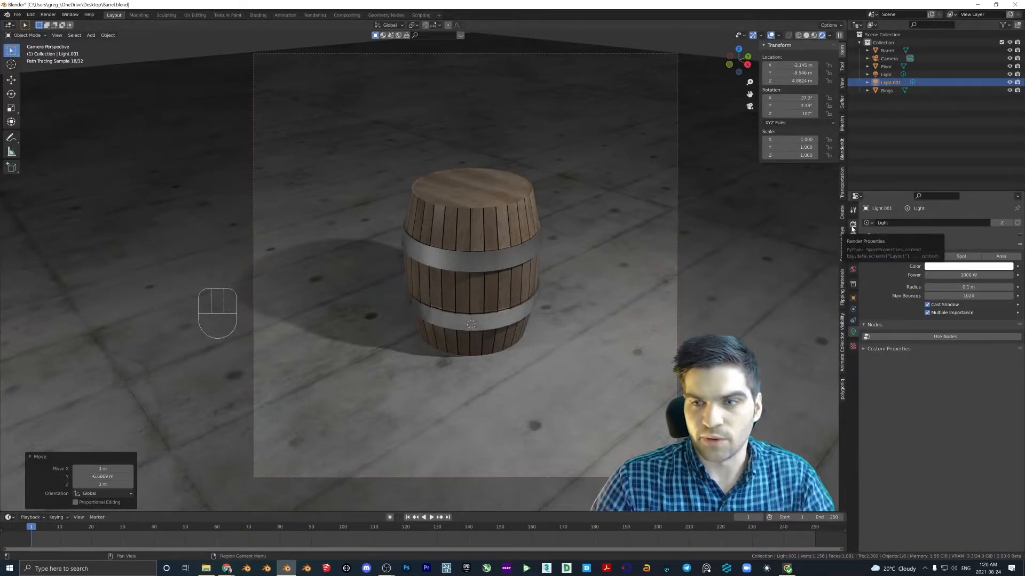
- Set Cycles to 25 render samples with OptiX denoising on for both render and viewport
{"action": "left_click", "coordinate": [852, 214]}
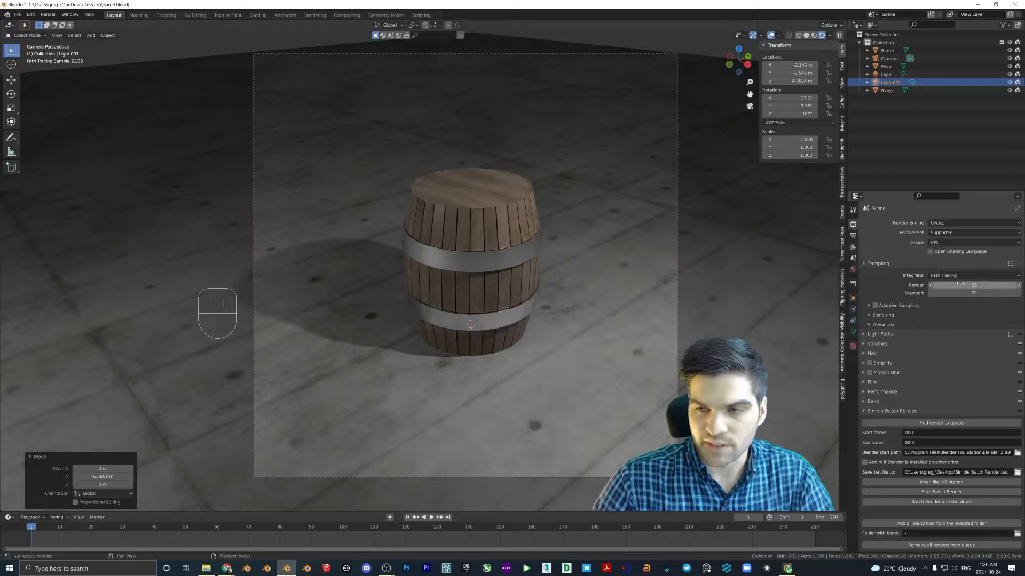
{"action": "left_click", "coordinate": [883, 315]}
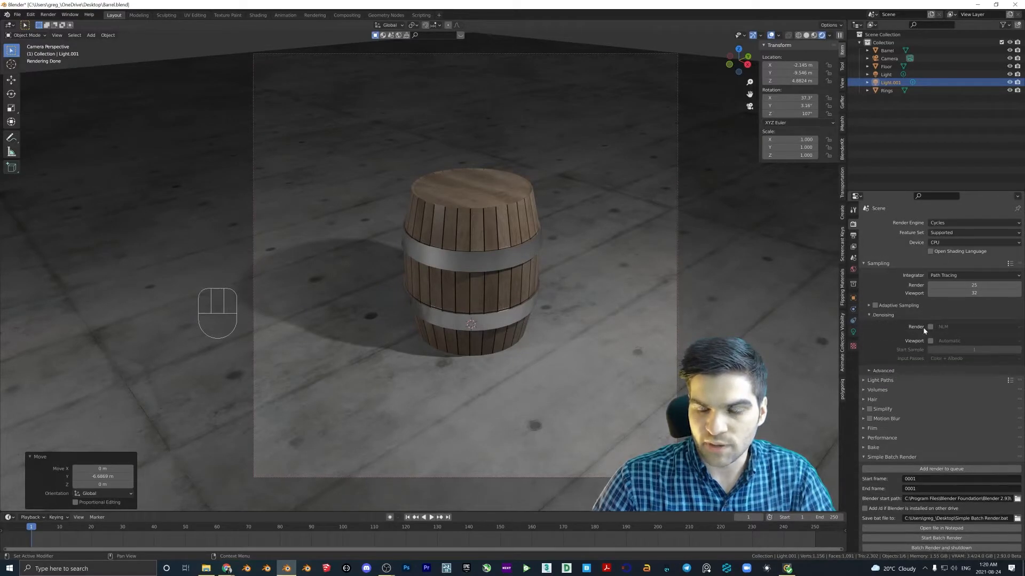
{"action": "left_click", "coordinate": [967, 327]}
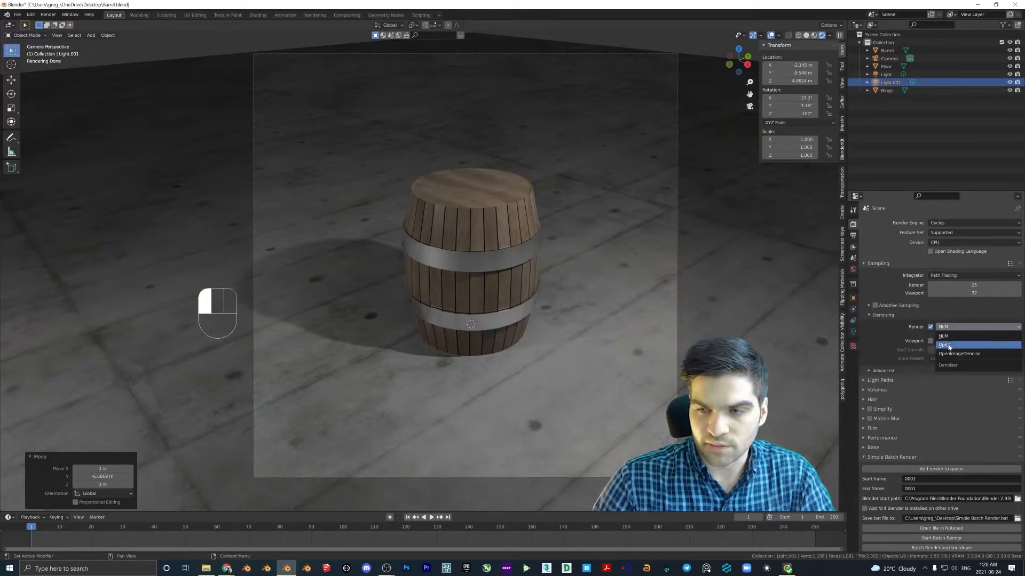
{"action": "left_click", "coordinate": [951, 344]}
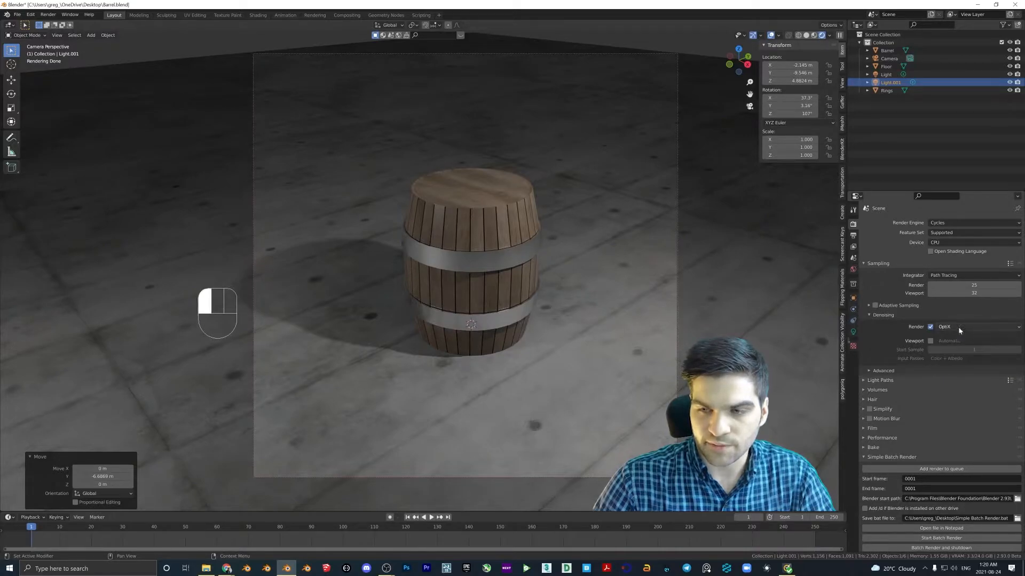
{"action": "left_click", "coordinate": [930, 340]}
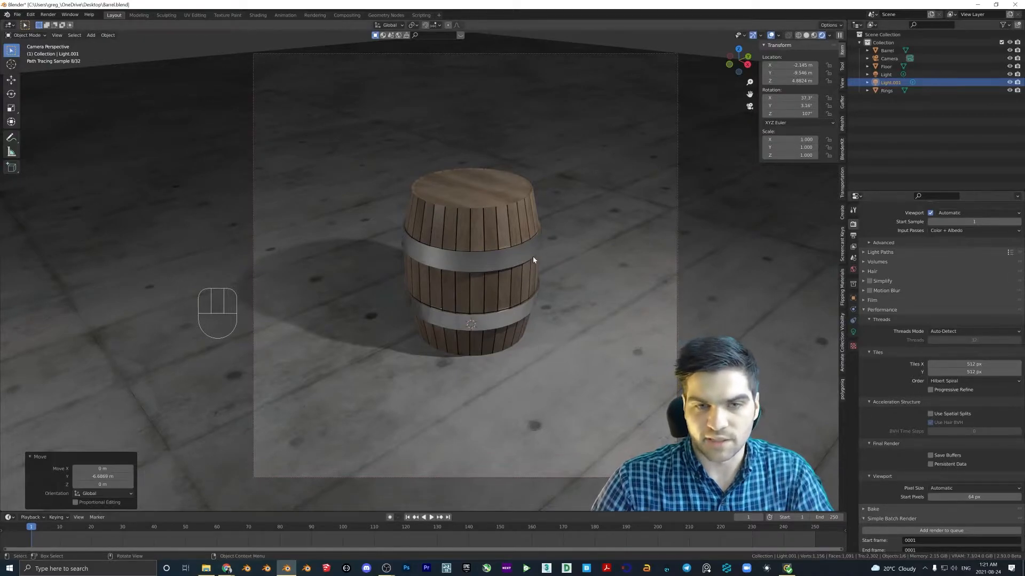
{"action": "mouse_move", "coordinate": [593, 225]}
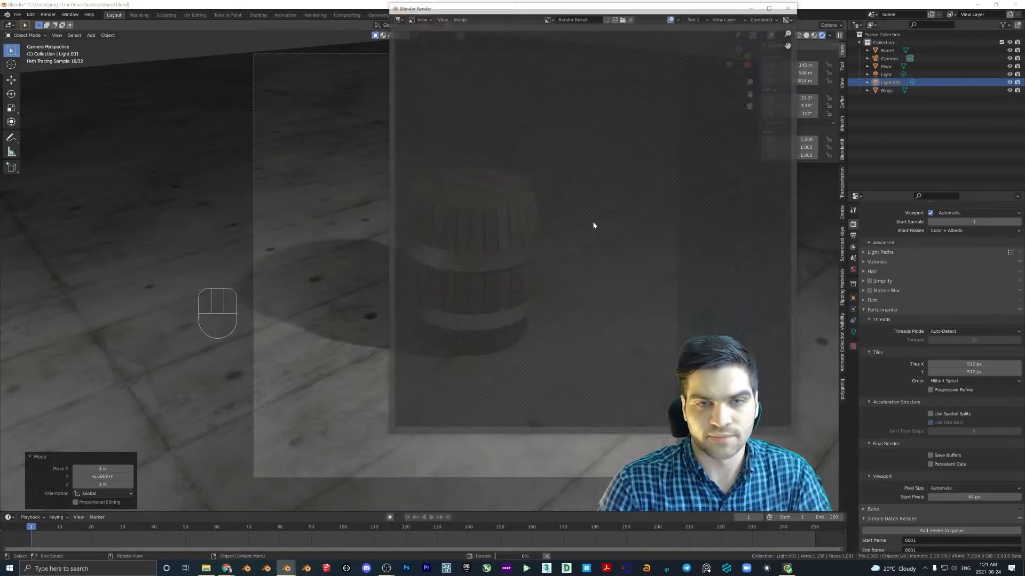
{"action": "key", "text": "F12"}
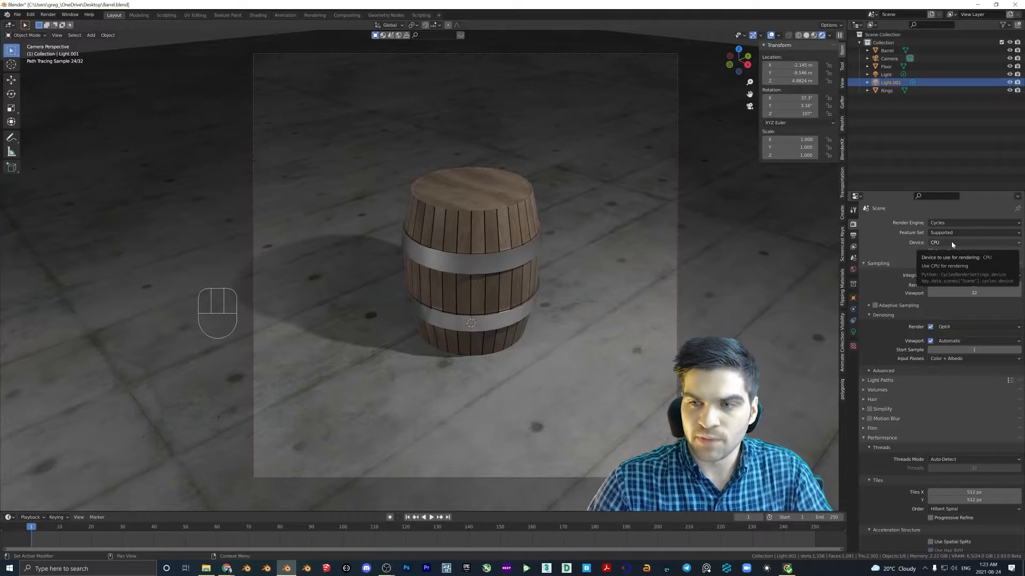
- Set the render device to GPU Compute, run an F12 test render of the barrel and close the result
{"action": "left_click", "coordinate": [973, 242]}
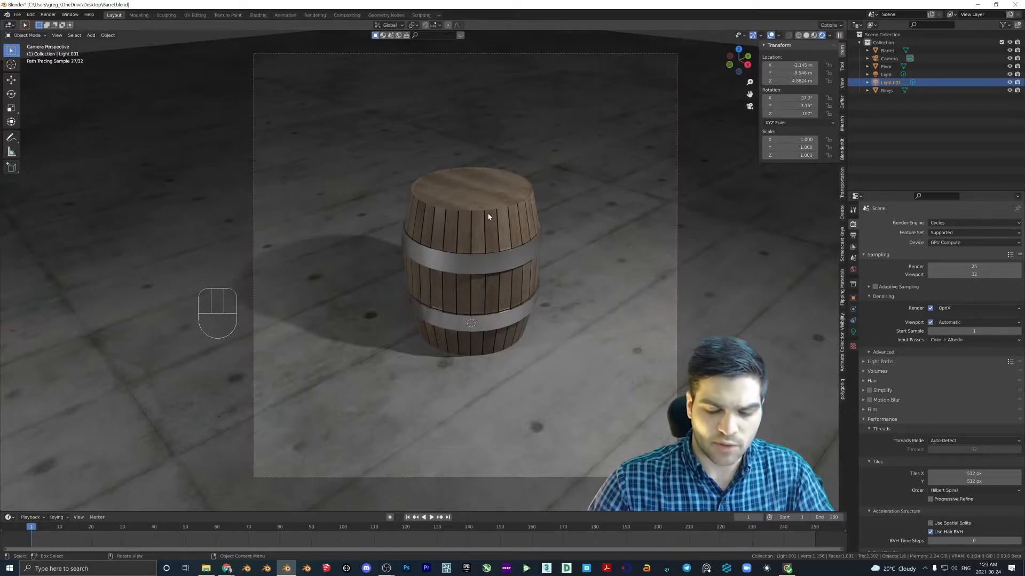
{"action": "key", "text": "F12"}
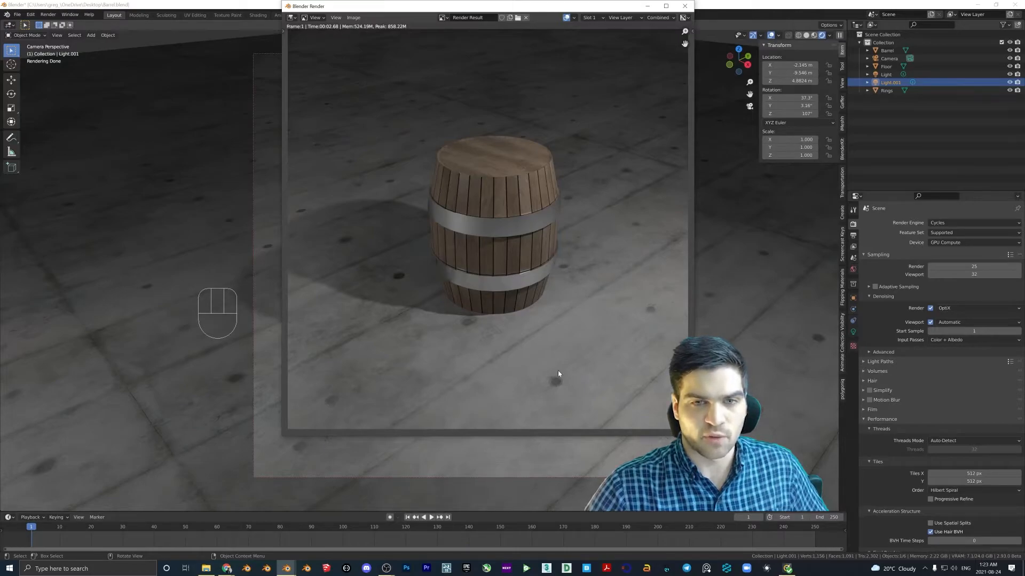
{"action": "mouse_move", "coordinate": [558, 53]}
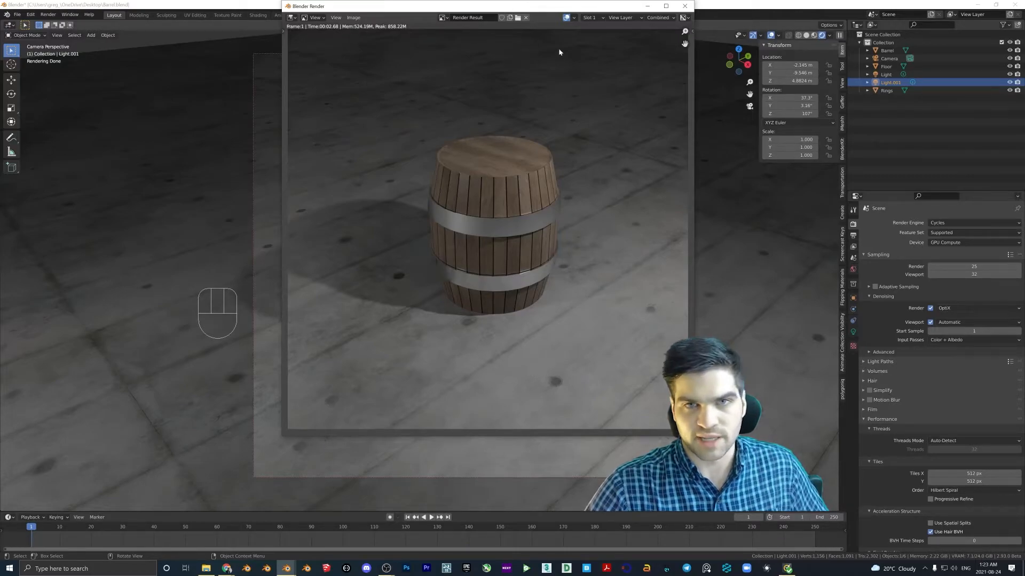
{"action": "left_click", "coordinate": [684, 6]}
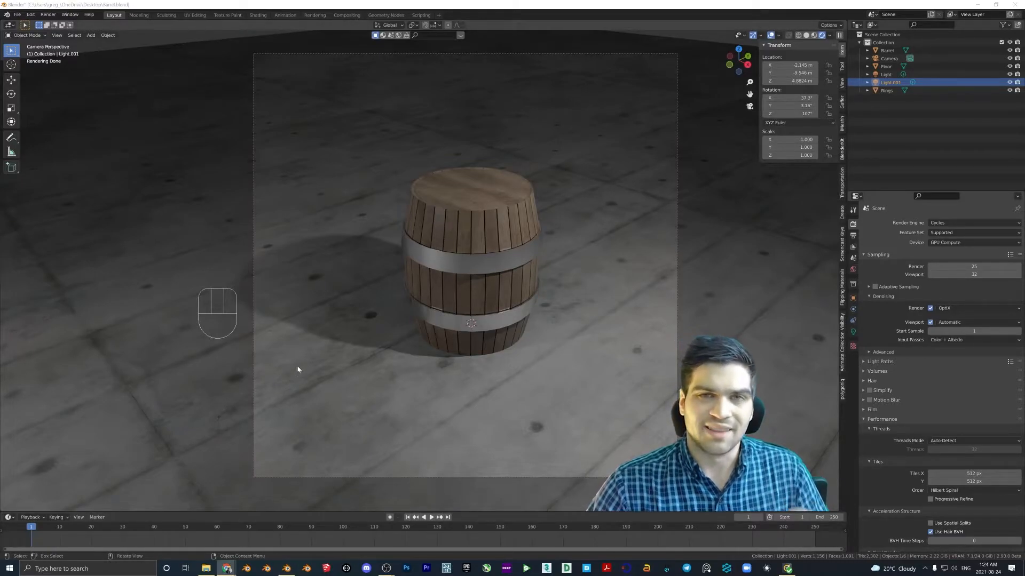
{"action": "mouse_move", "coordinate": [16, 428]}
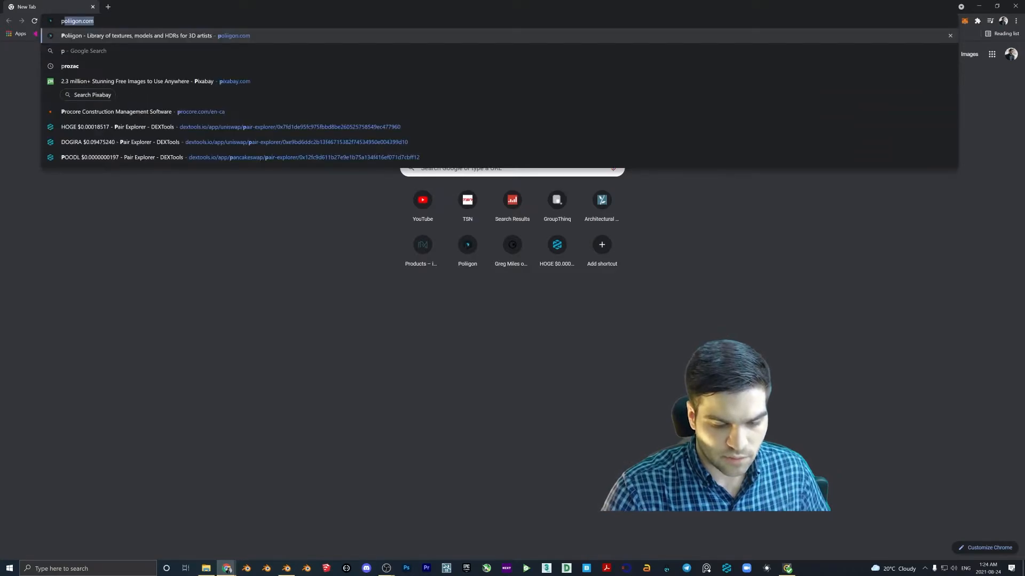
- Go to Poly Haven's HDRIs page and search the collection for 'peppermint'
{"action": "type", "text": "polyhydramnios"}
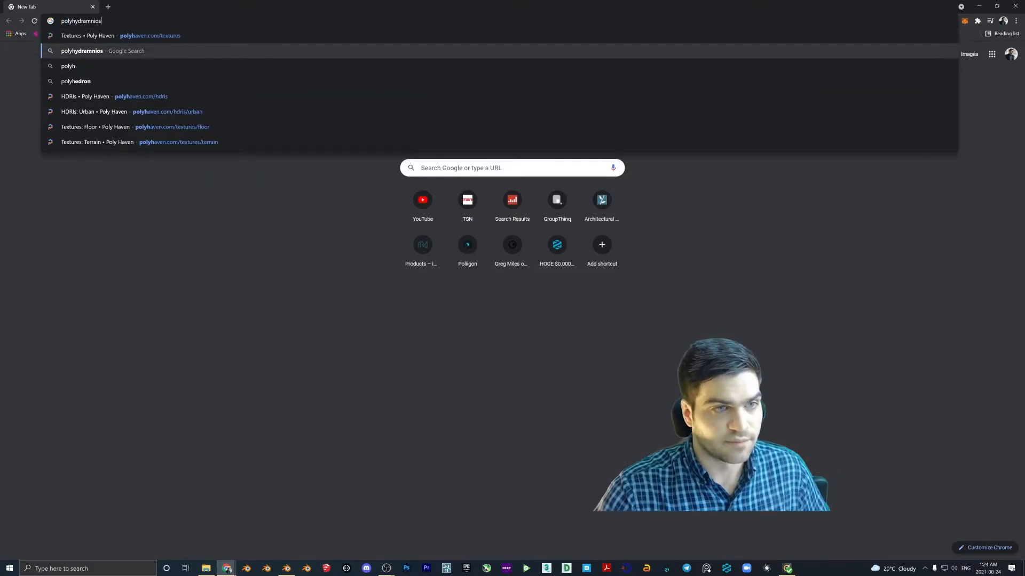
{"action": "left_click", "coordinate": [114, 98]}
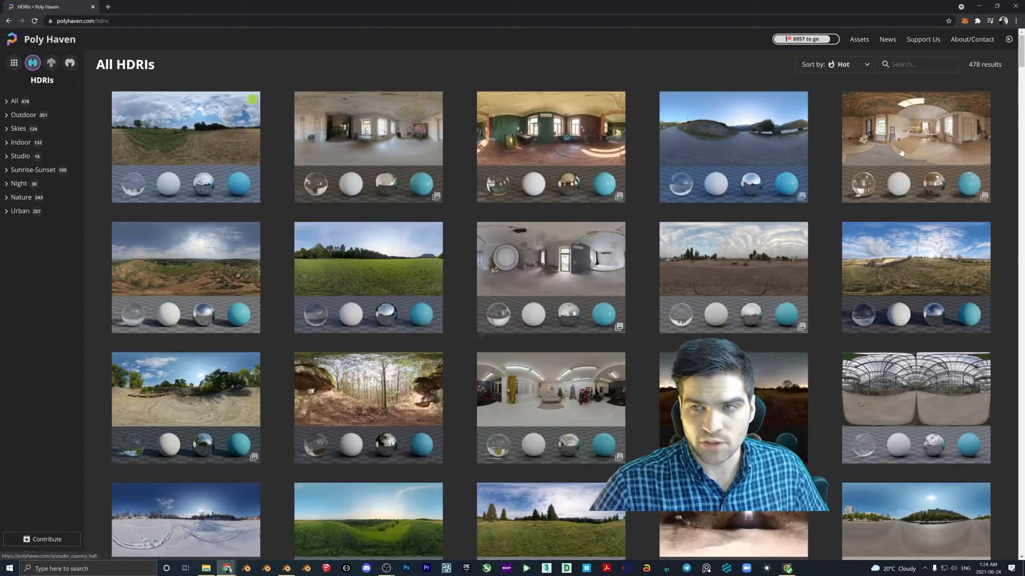
{"action": "mouse_move", "coordinate": [550, 385]}
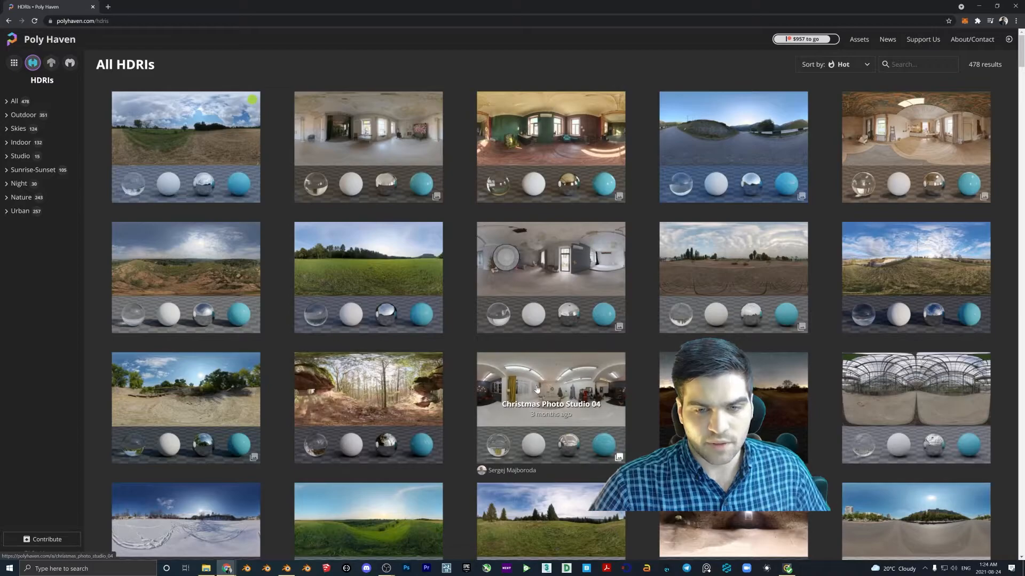
{"action": "scroll", "scroll_direction": "down", "scroll_amount": 3}
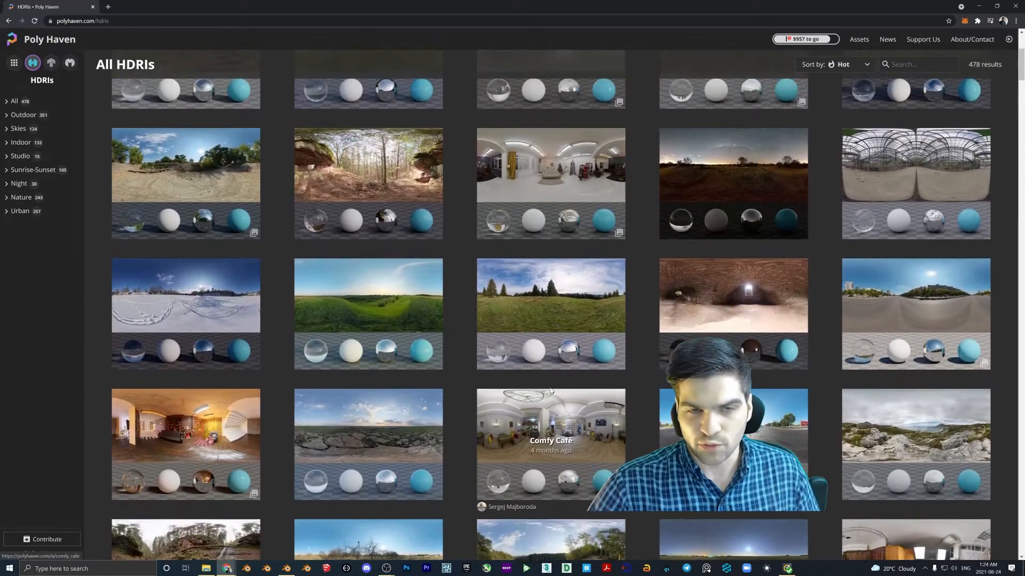
{"action": "left_click", "coordinate": [18, 129]}
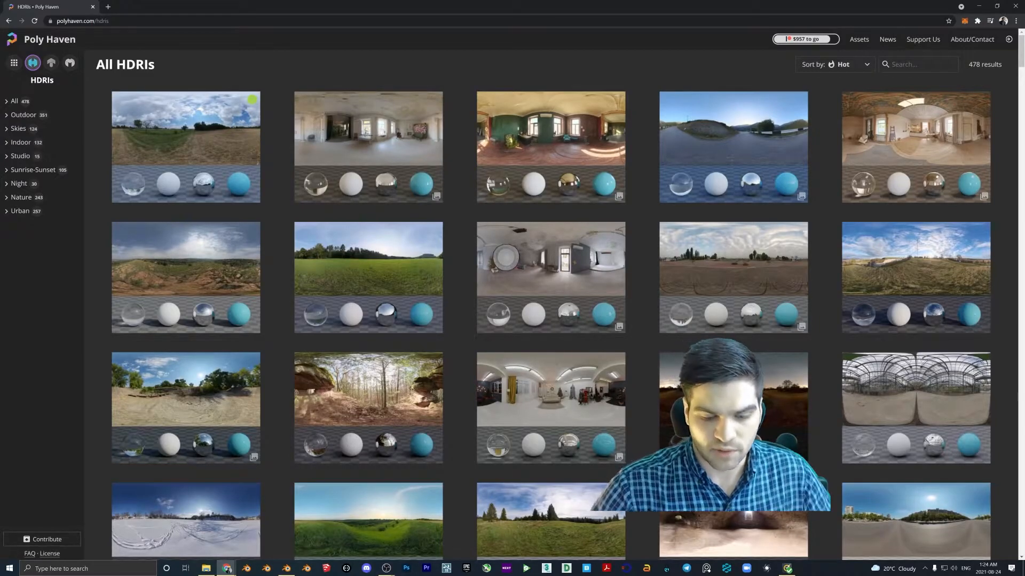
{"action": "type", "text": "peppl"}
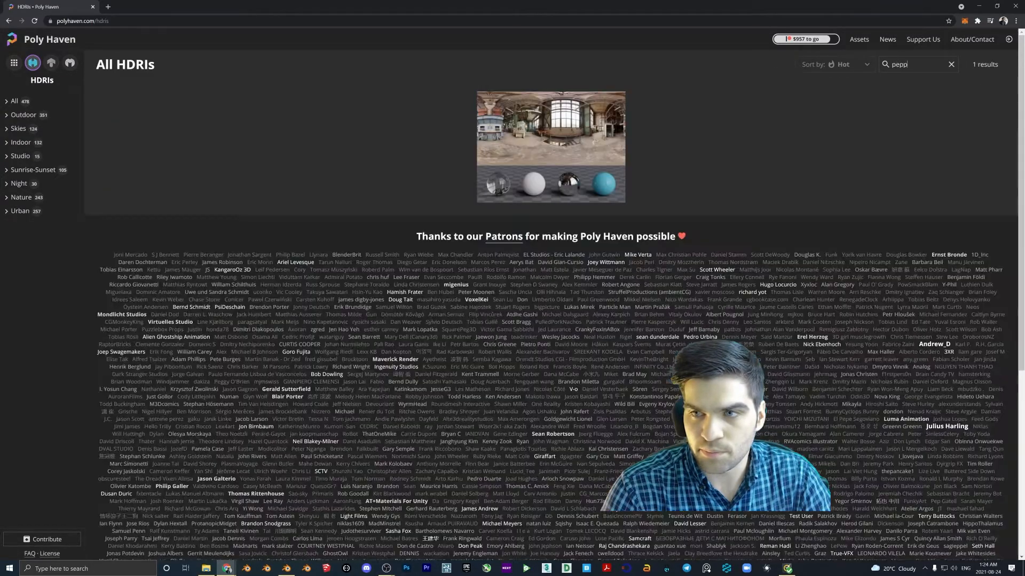
- Download the Peppermint Powerplant HDRI from Poly Haven as an 8K HDR file
{"action": "left_click", "coordinate": [551, 146]}
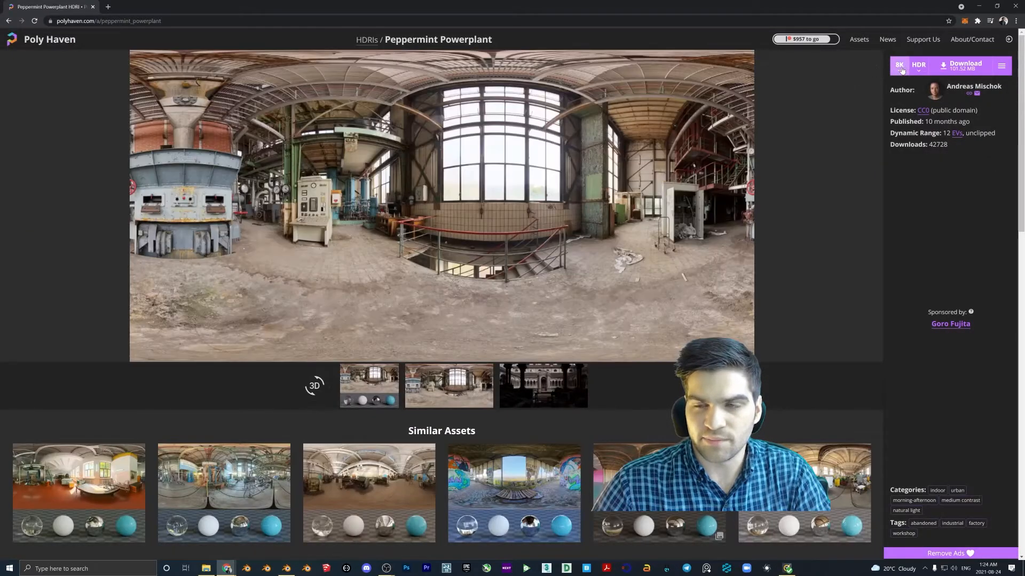
{"action": "left_click", "coordinate": [899, 65]}
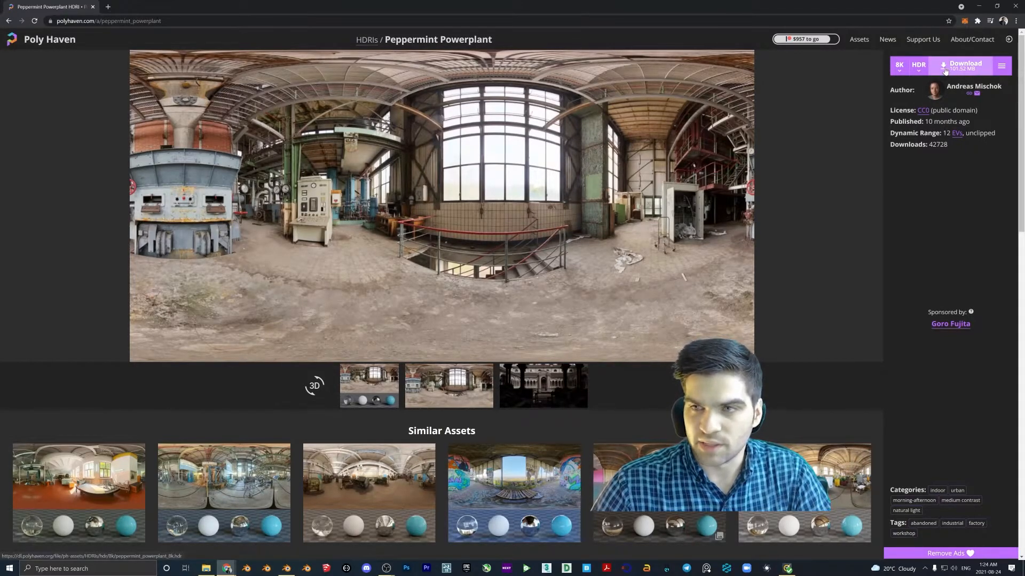
{"action": "left_click", "coordinate": [898, 65]}
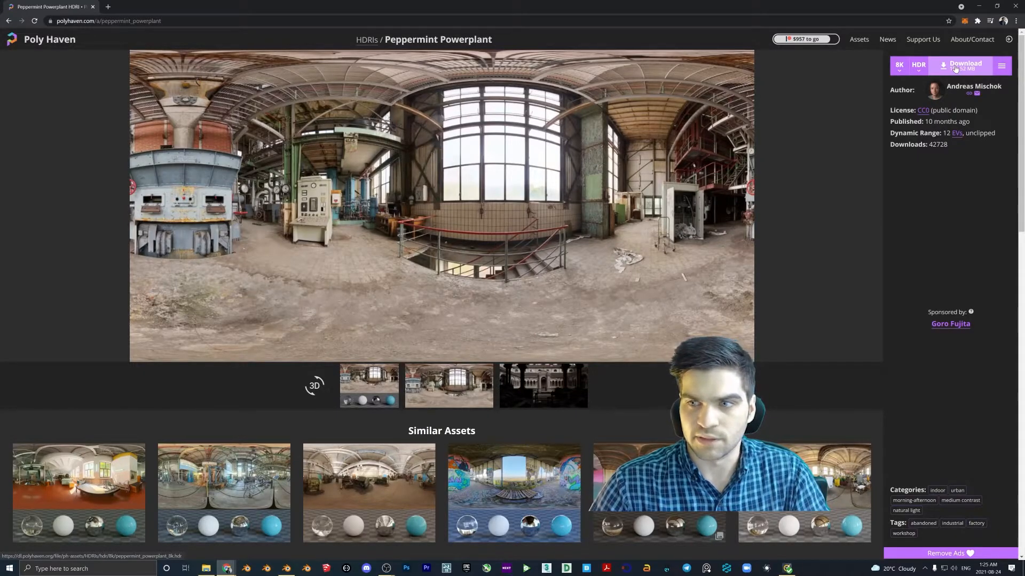
{"action": "left_click", "coordinate": [963, 65]}
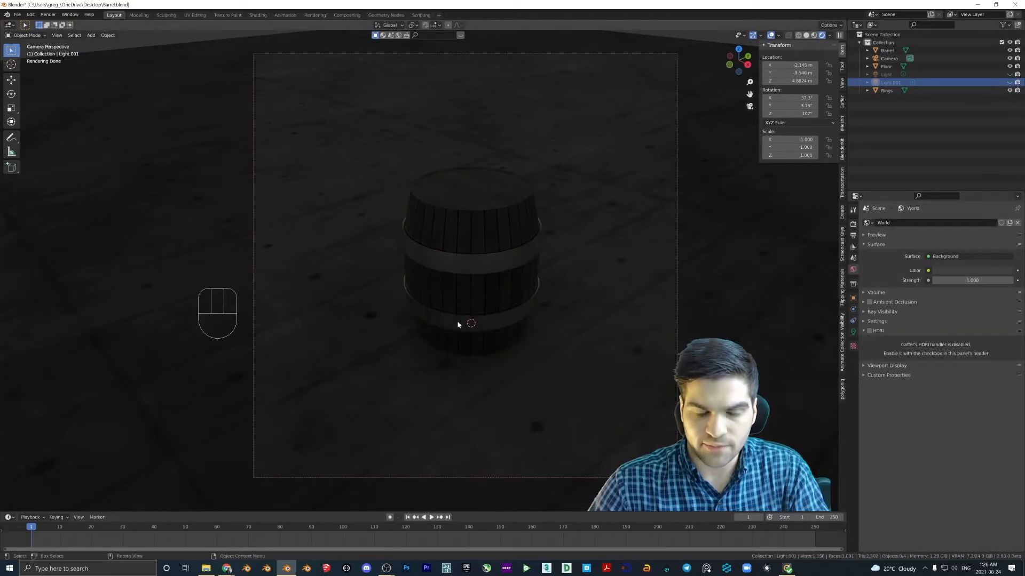
- Save the file, then feed the World colour from an Environment Texture node
{"action": "key", "text": "ctrl+s"}
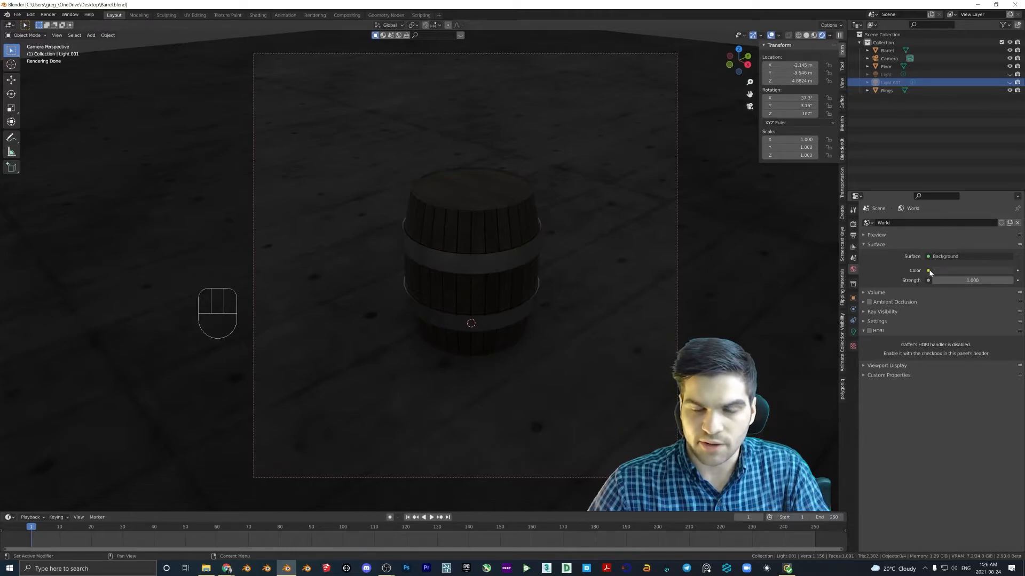
{"action": "left_click", "coordinate": [927, 270]}
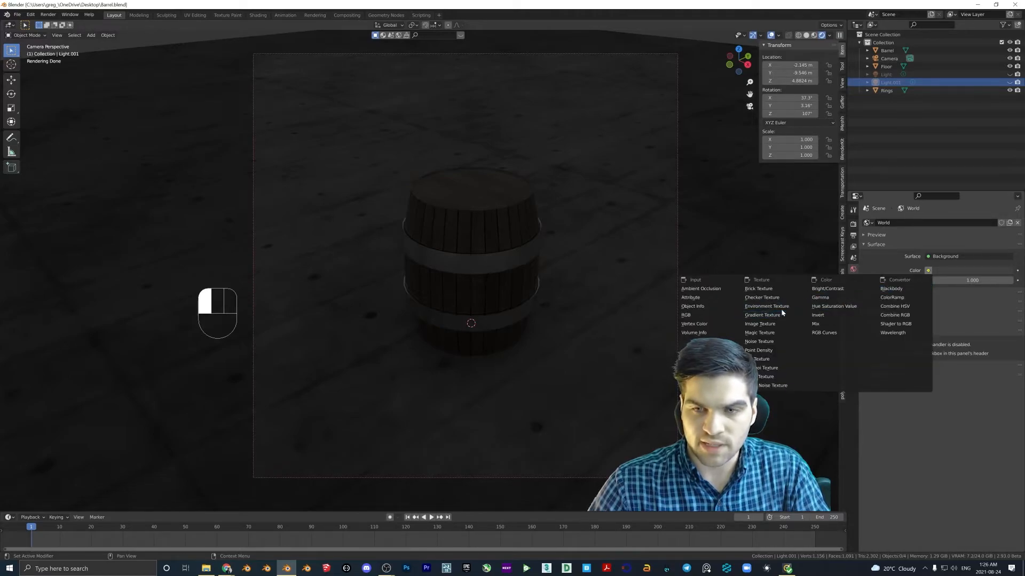
{"action": "left_click", "coordinate": [766, 306]}
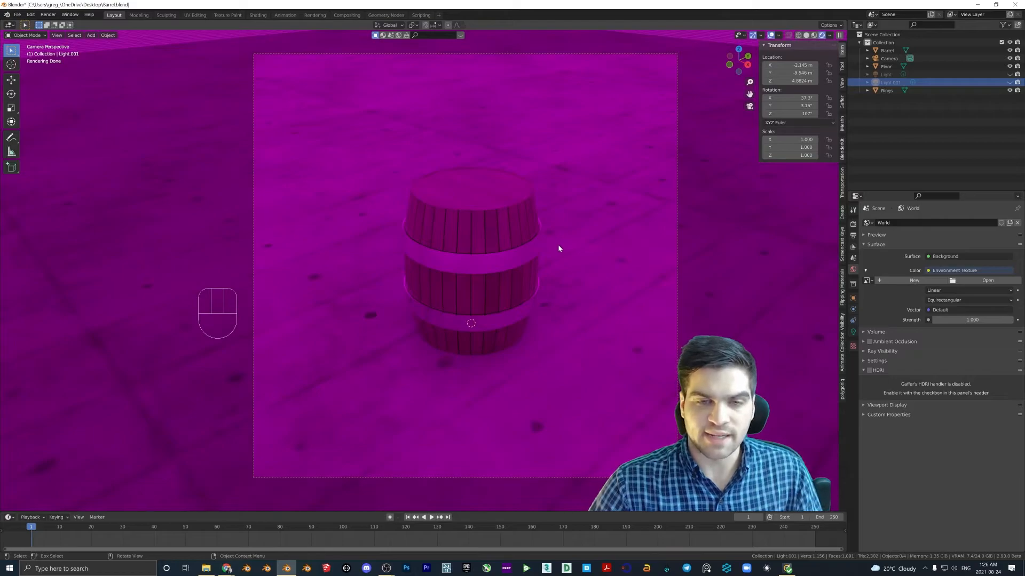
{"action": "mouse_move", "coordinate": [458, 195]}
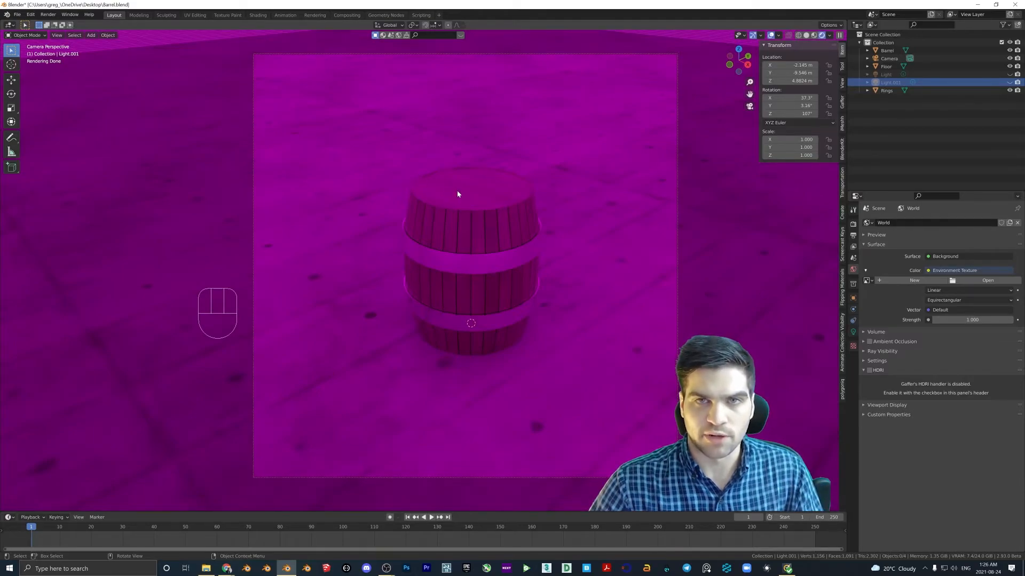
{"action": "mouse_move", "coordinate": [462, 191]}
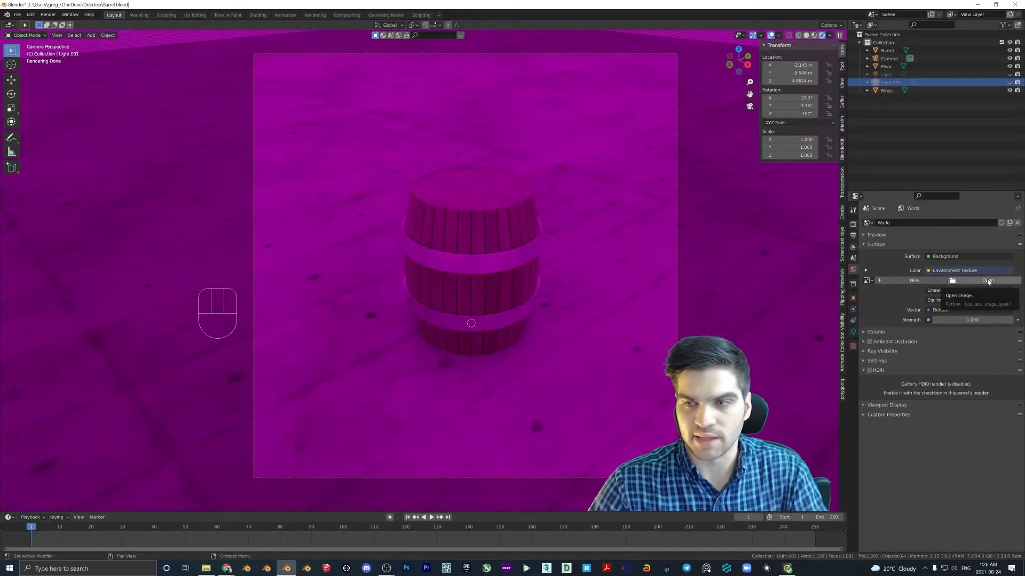
- Browse the Environment Texture image to the Downloads folder, filtering for .hdr files
{"action": "left_click", "coordinate": [987, 281]}
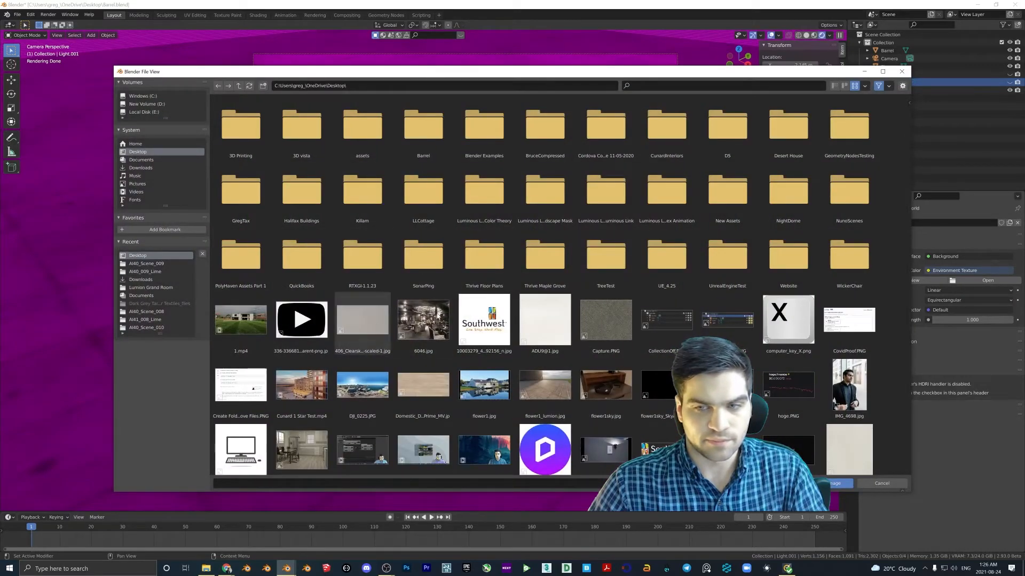
{"action": "left_click", "coordinate": [141, 168]}
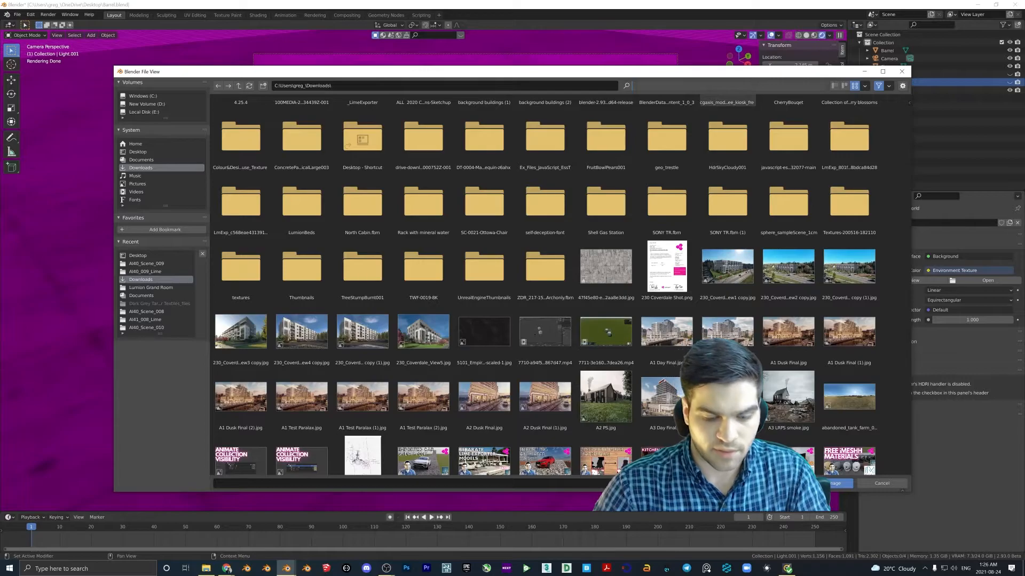
{"action": "type", "text": ".hdr"}
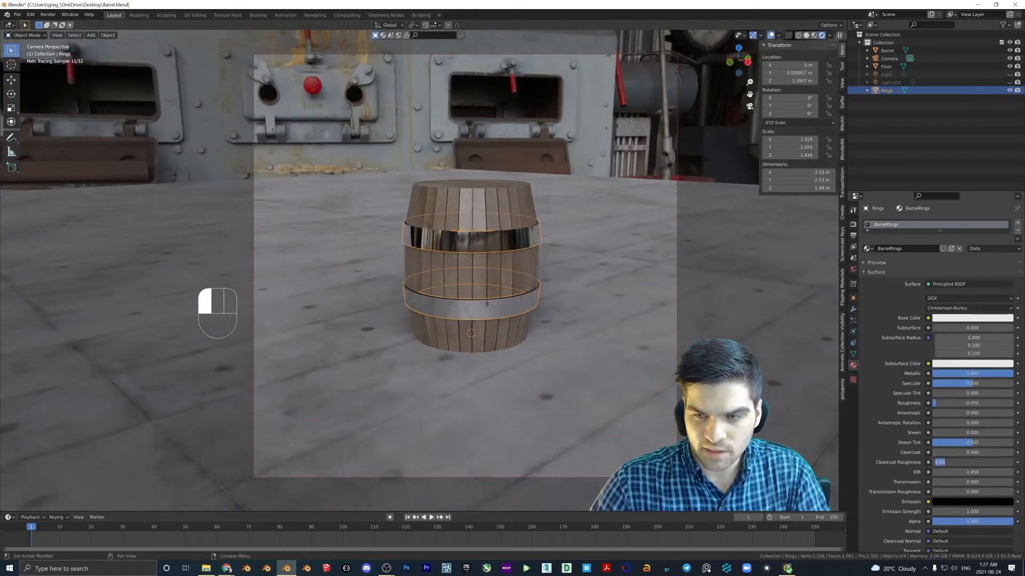
- Enable Film Transparent in Render Properties so the HDRI backdrop no longer shows
{"action": "left_click", "coordinate": [972, 402]}
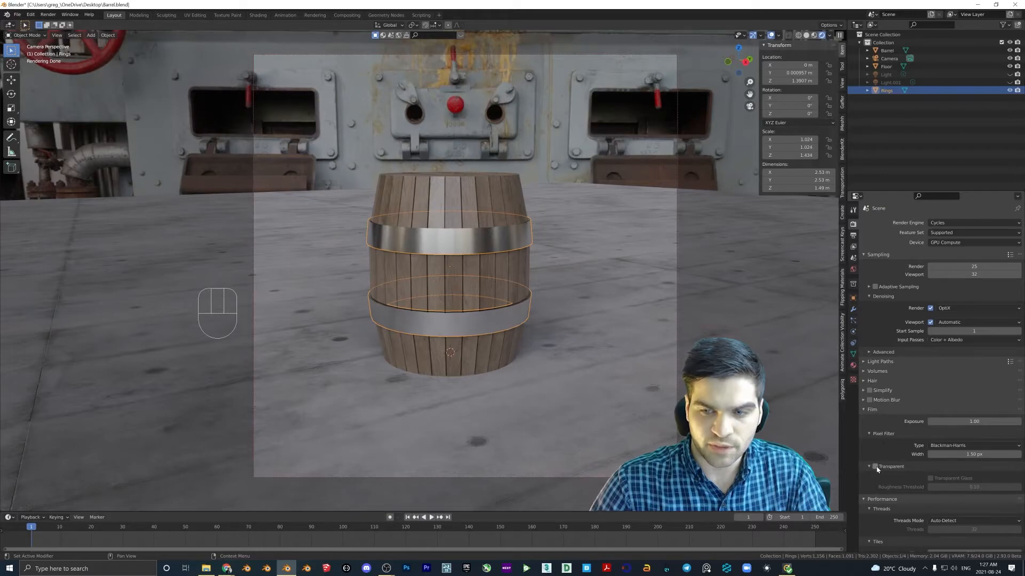
{"action": "left_click", "coordinate": [874, 467]}
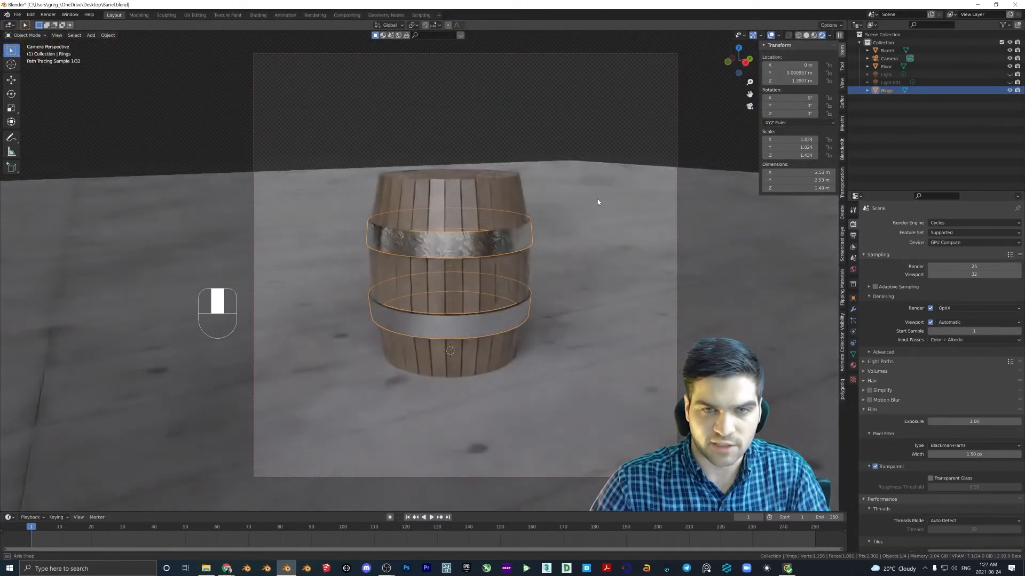